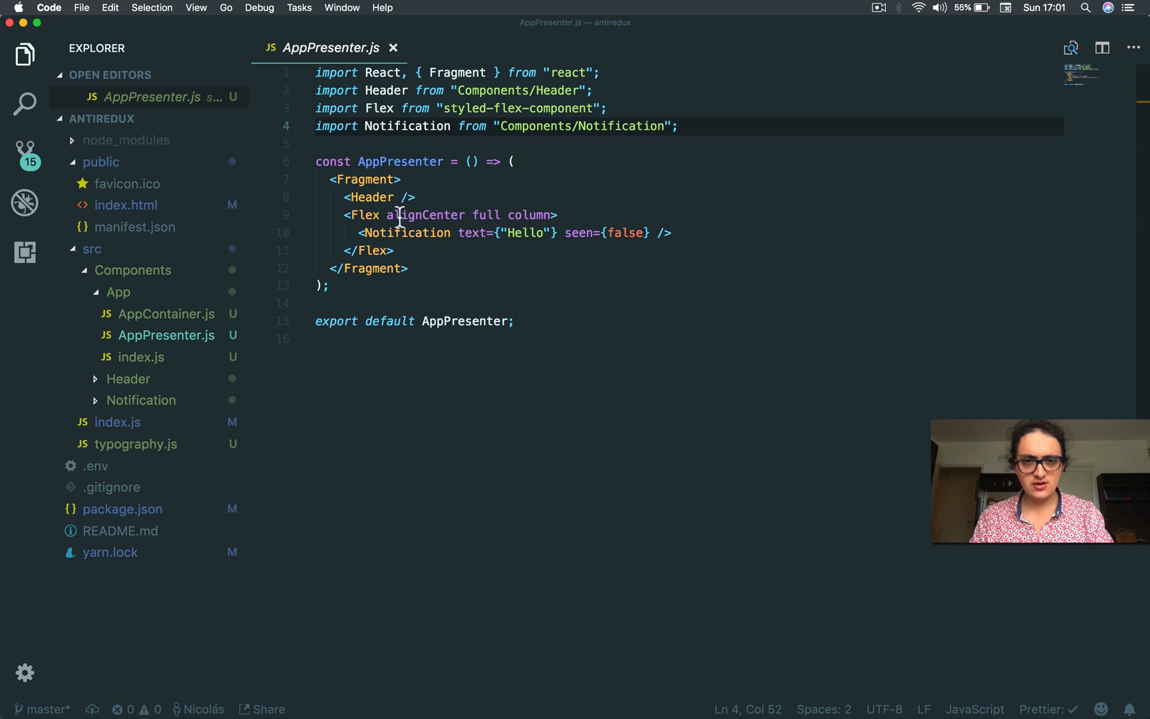
Step: Expand the Header folder, browse HeaderPresenter.js, then return to AppPresenter.js
{"action": "left_click", "coordinate": [416, 108]}
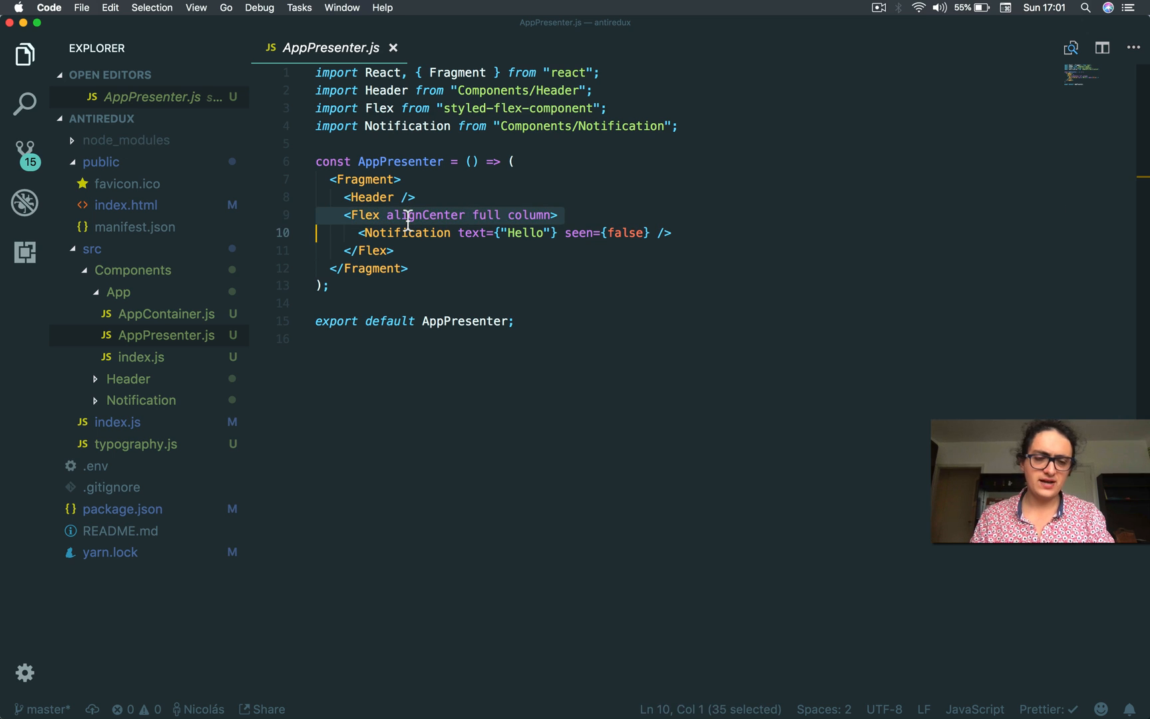
{"action": "left_click", "coordinate": [129, 379]}
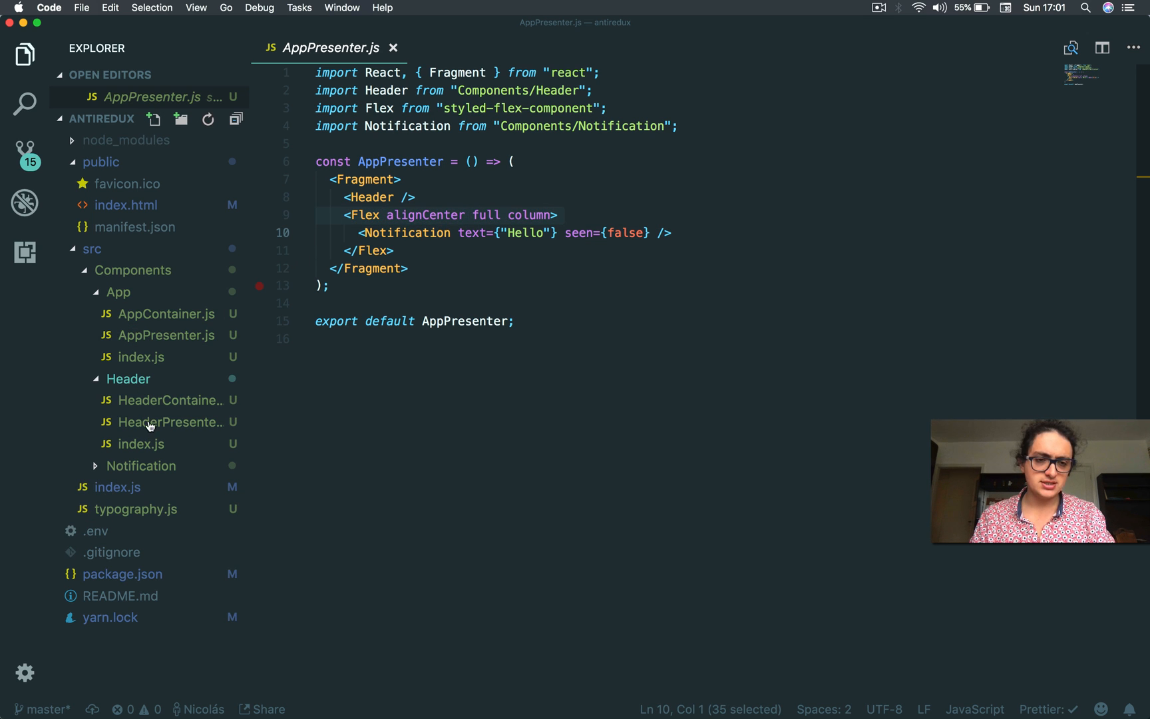
{"action": "left_click", "coordinate": [170, 422]}
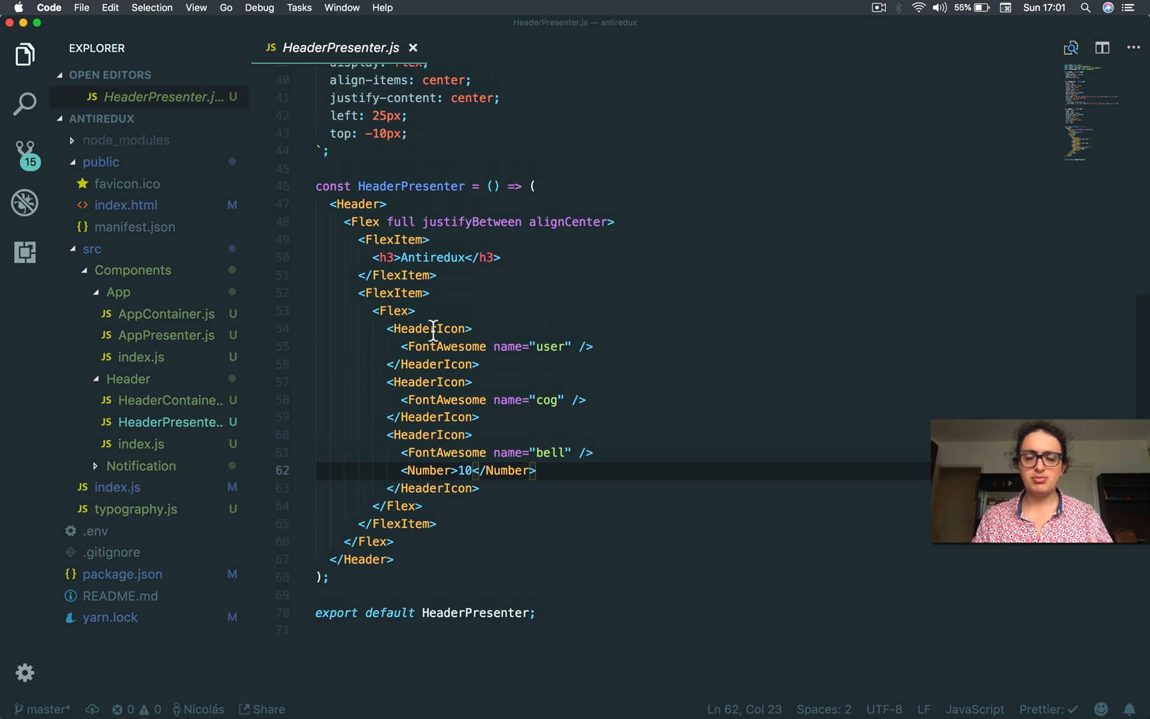
{"action": "scroll", "scroll_direction": "up", "scroll_amount": 3}
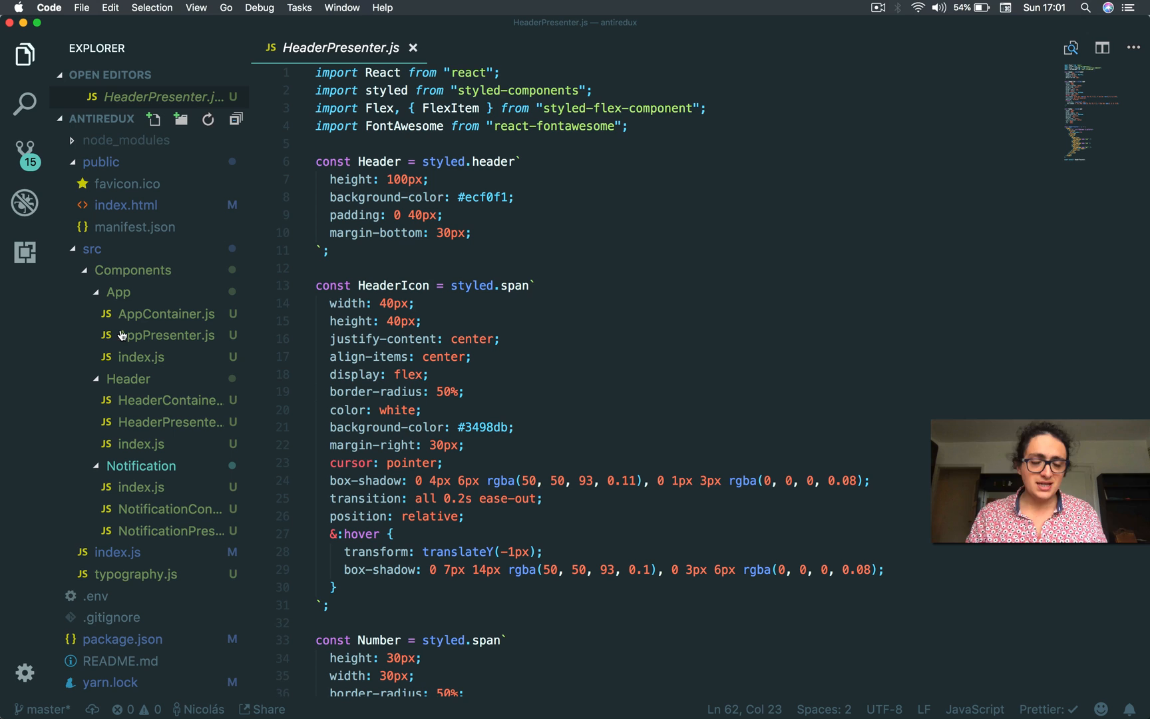
{"action": "mouse_move", "coordinate": [134, 451]}
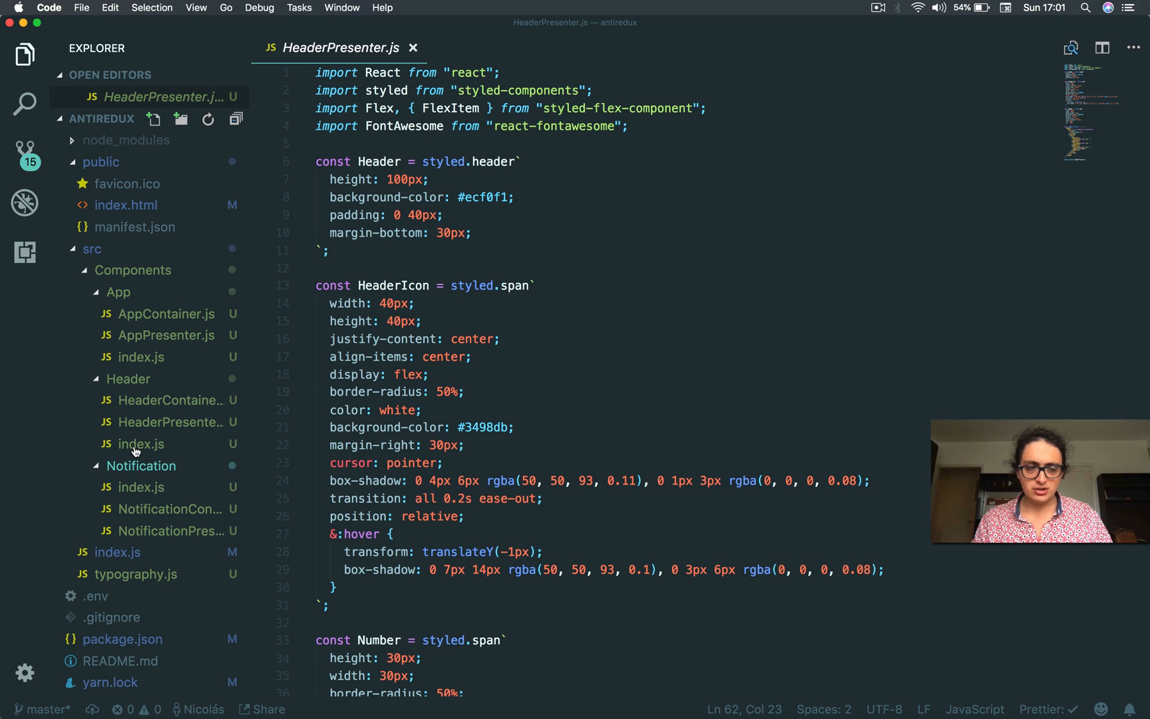
{"action": "left_click", "coordinate": [164, 335]}
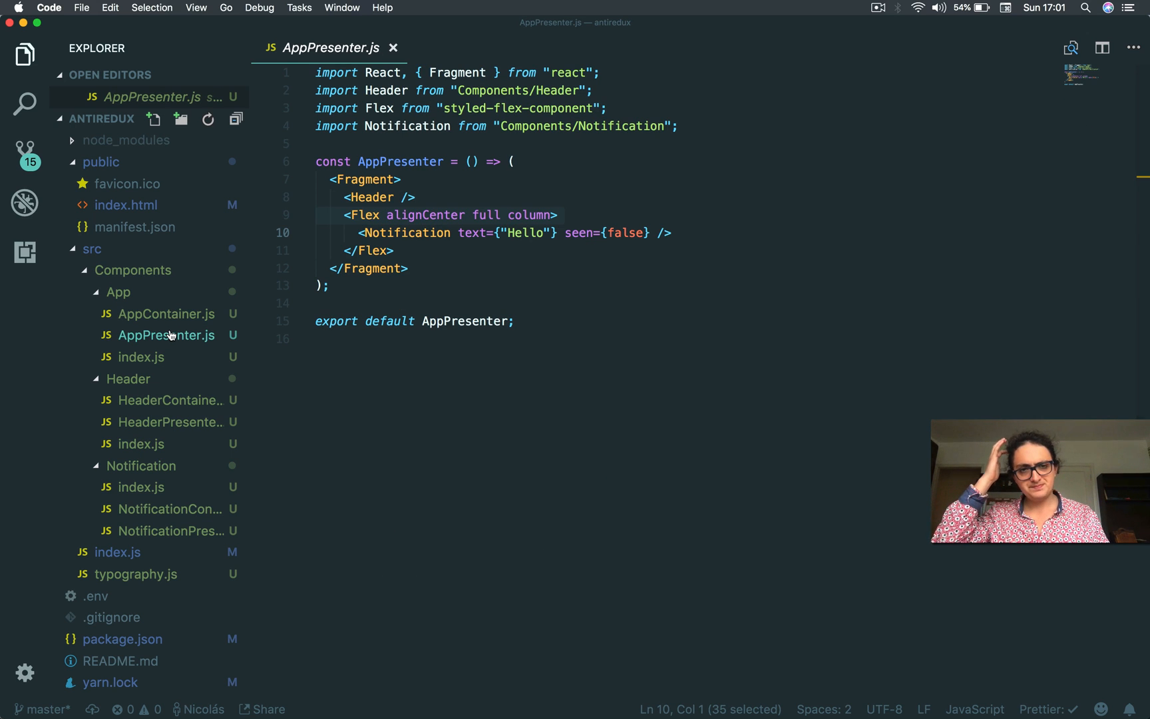
{"action": "mouse_move", "coordinate": [352, 196]}
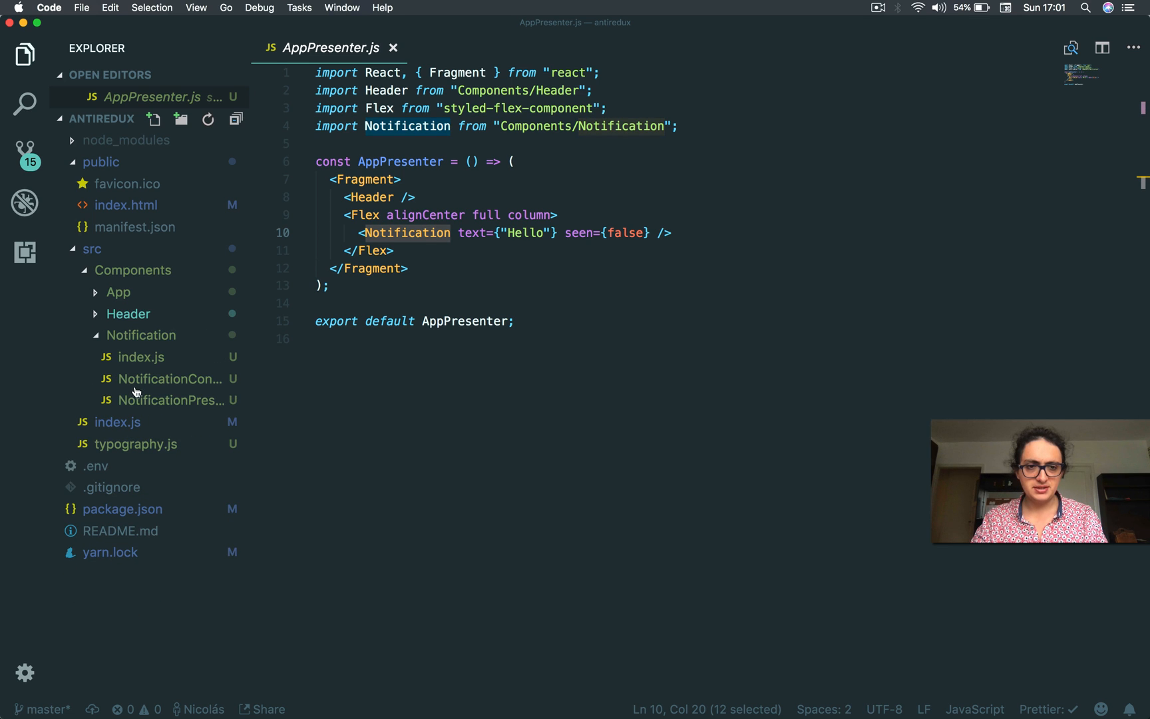
Step: Open NotificationPresenter.js and replace both buttons' seen={false} with seen
{"action": "left_click", "coordinate": [170, 400]}
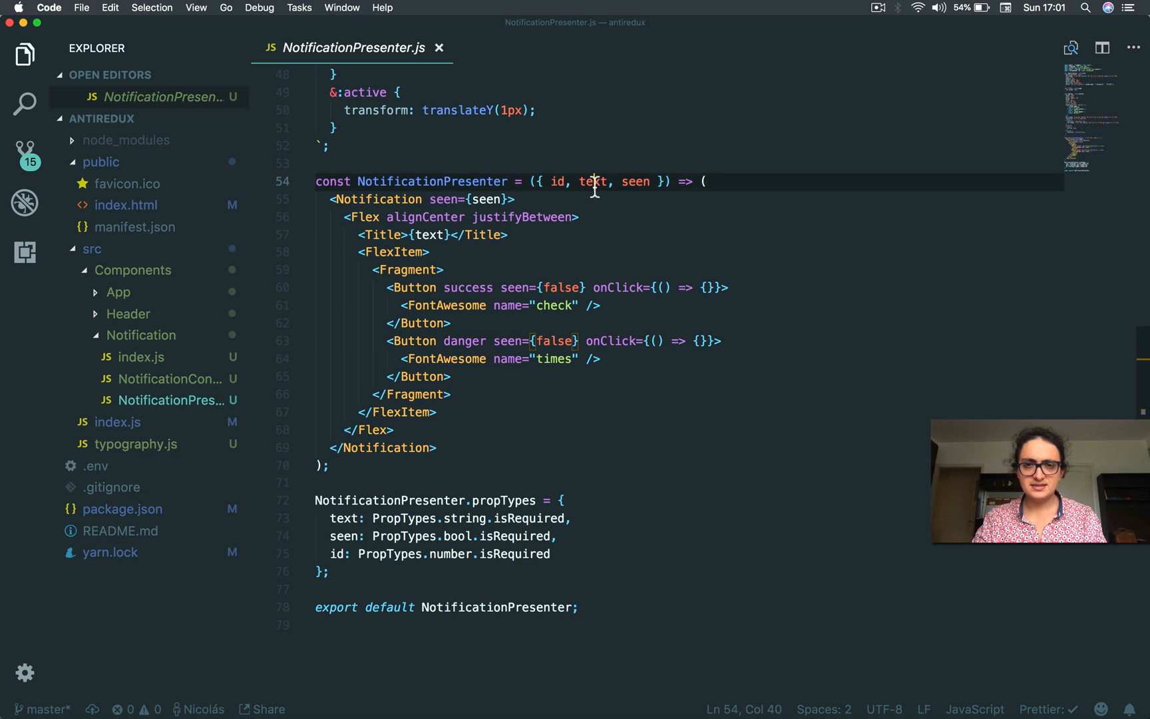
{"action": "double_click", "coordinate": [559, 181]}
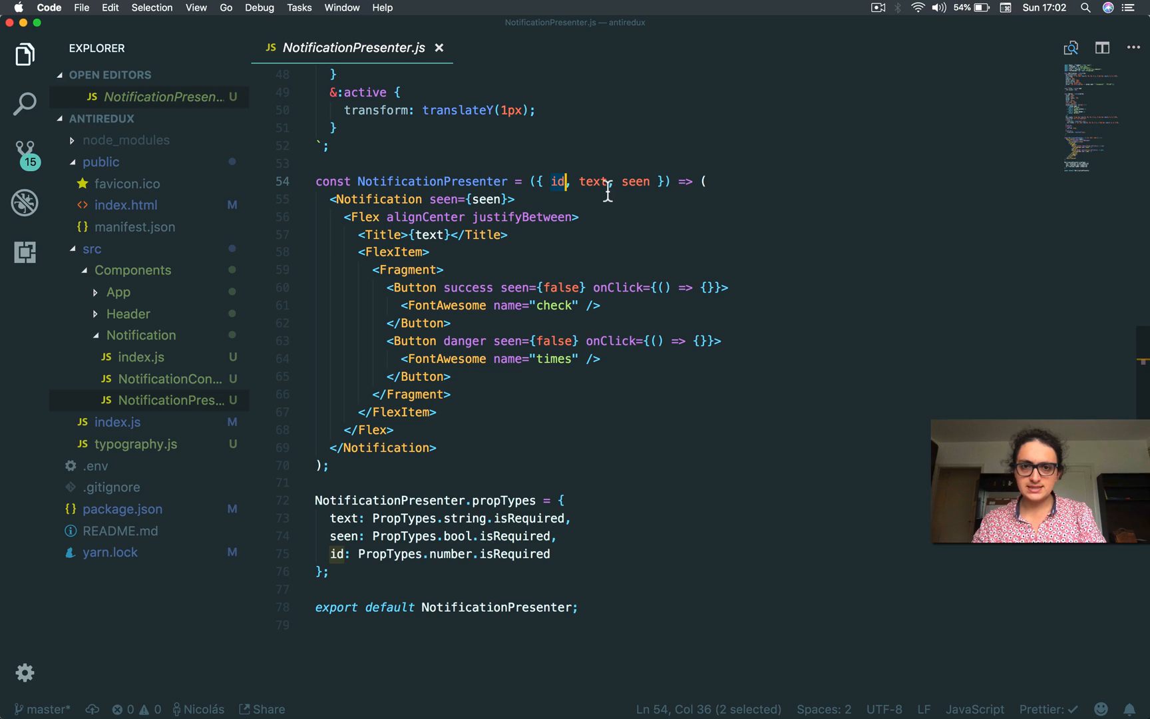
{"action": "left_click", "coordinate": [326, 164]}
{"action": "type", "text": "tru"}
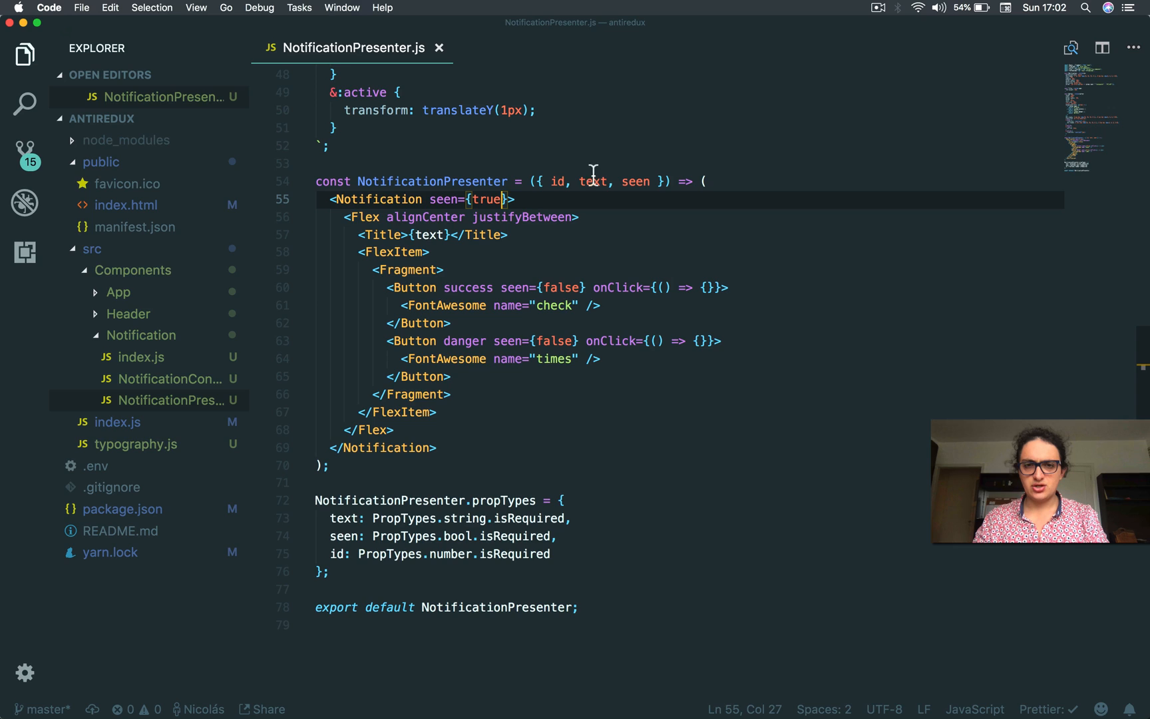
{"action": "mouse_move", "coordinate": [467, 235]}
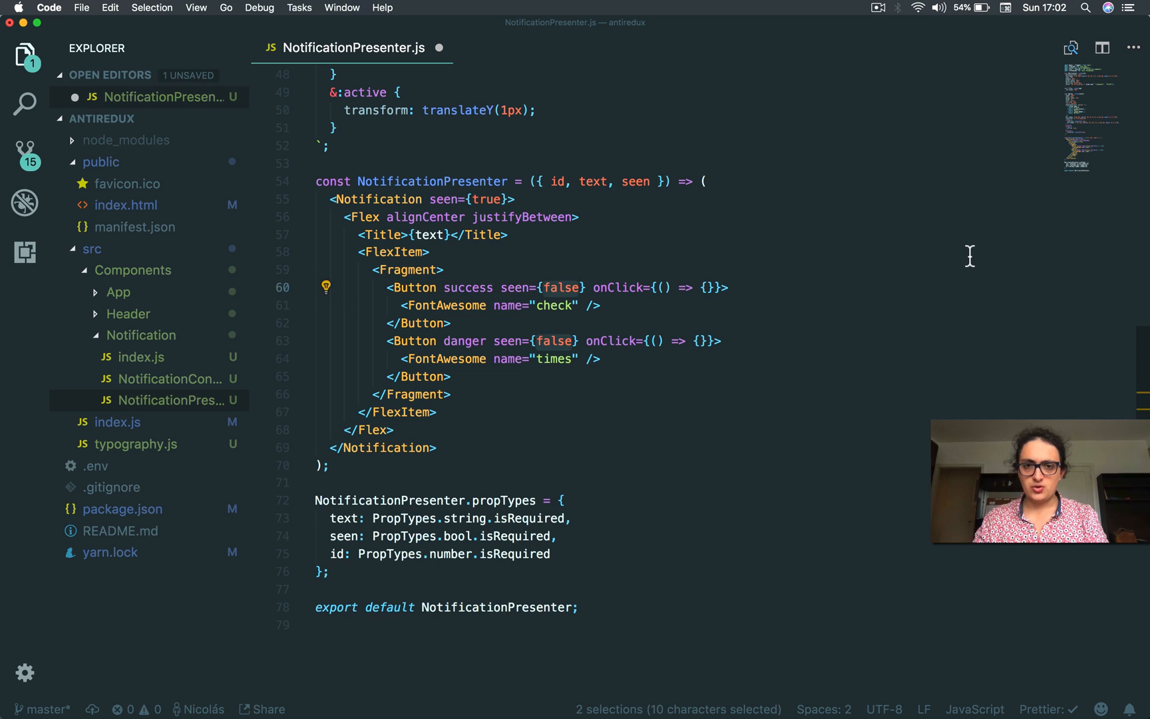
{"action": "type", "text": "seen"}
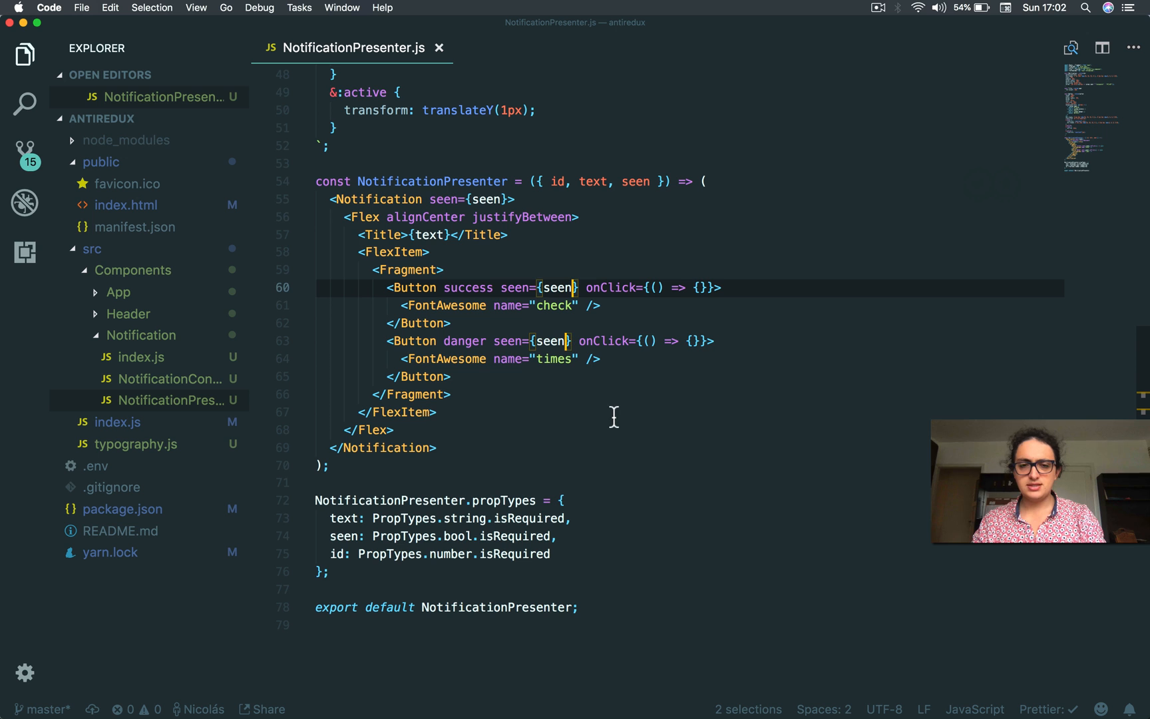
{"action": "scroll", "scroll_direction": "up", "scroll_amount": 3}
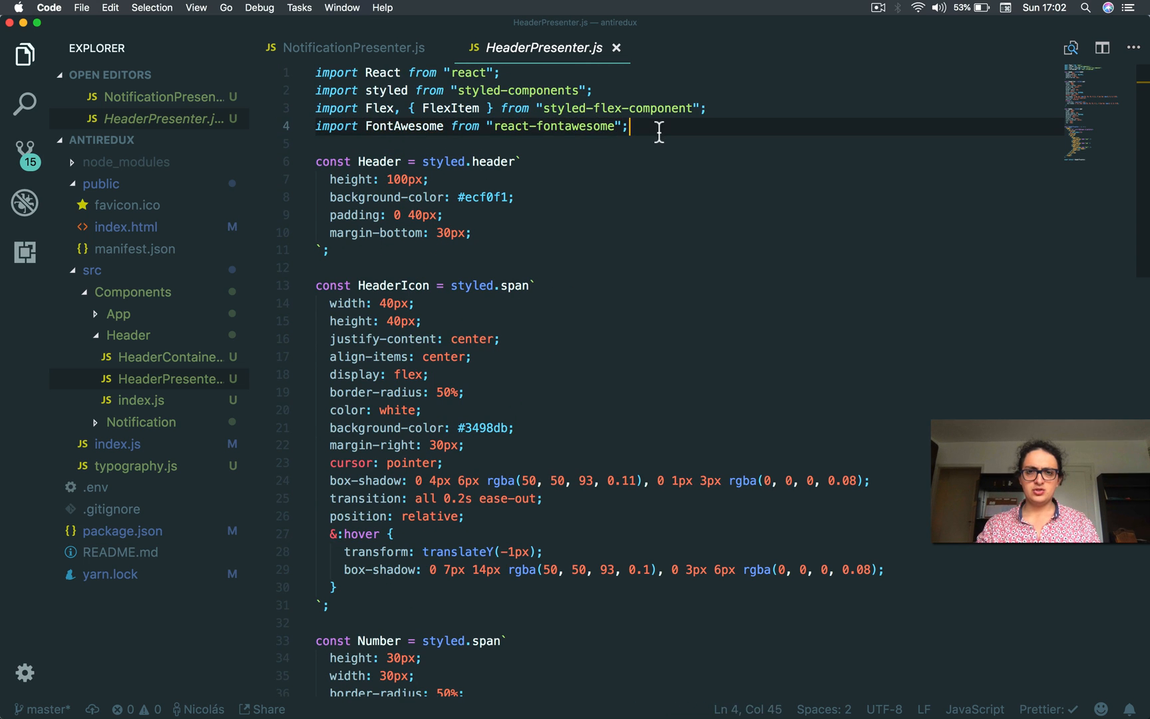
Step: Review HeaderPresenter.js, then close it and go back to NotificationPresenter.js
{"action": "left_click", "coordinate": [126, 227]}
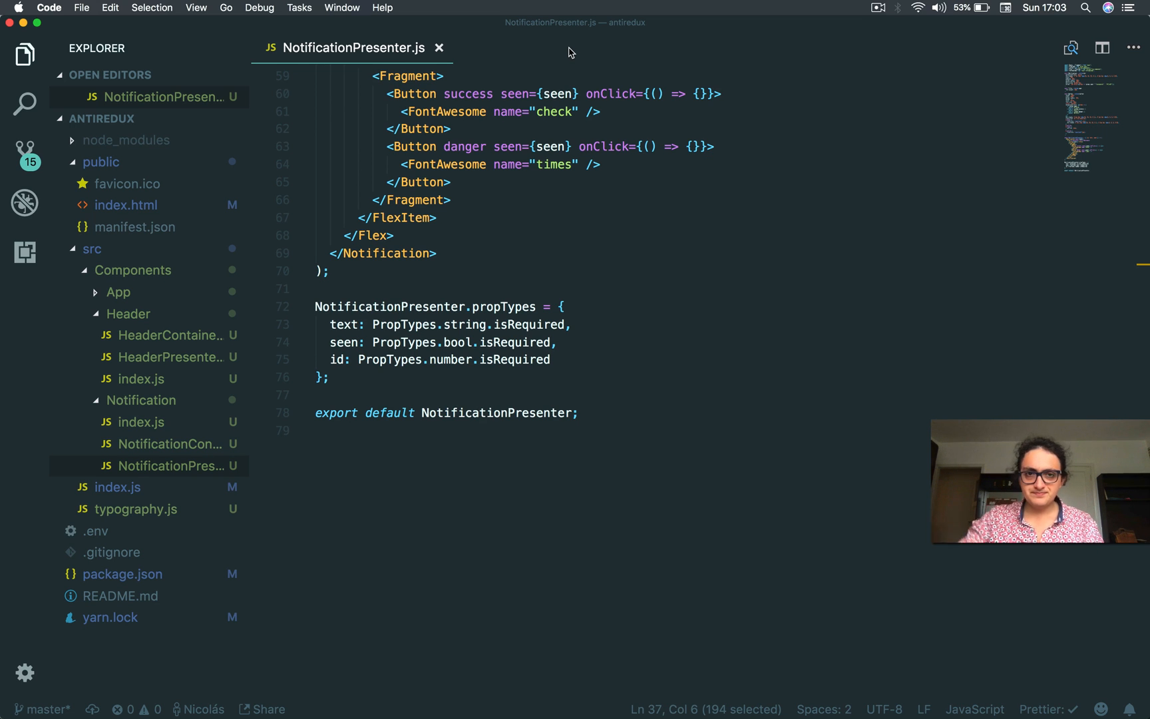
{"action": "mouse_move", "coordinate": [823, 181]}
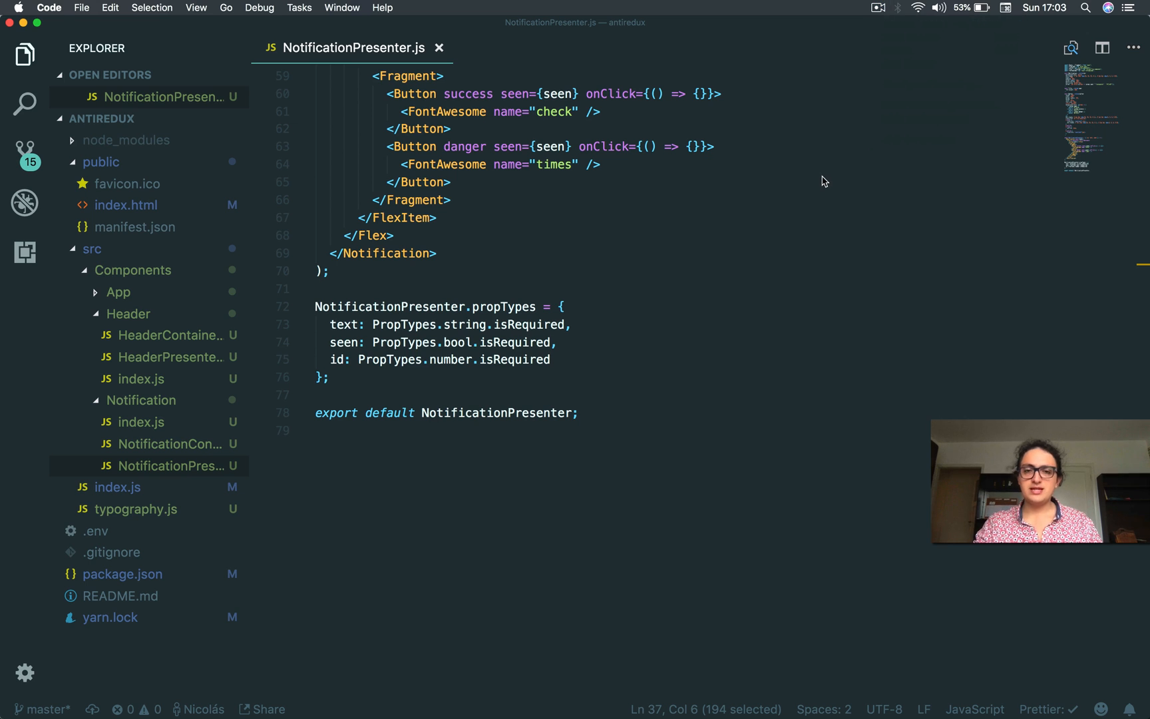
Step: Collapse Notification, expand the App folder and open AppPresenter.js in a new tab
{"action": "left_click", "coordinate": [129, 314]}
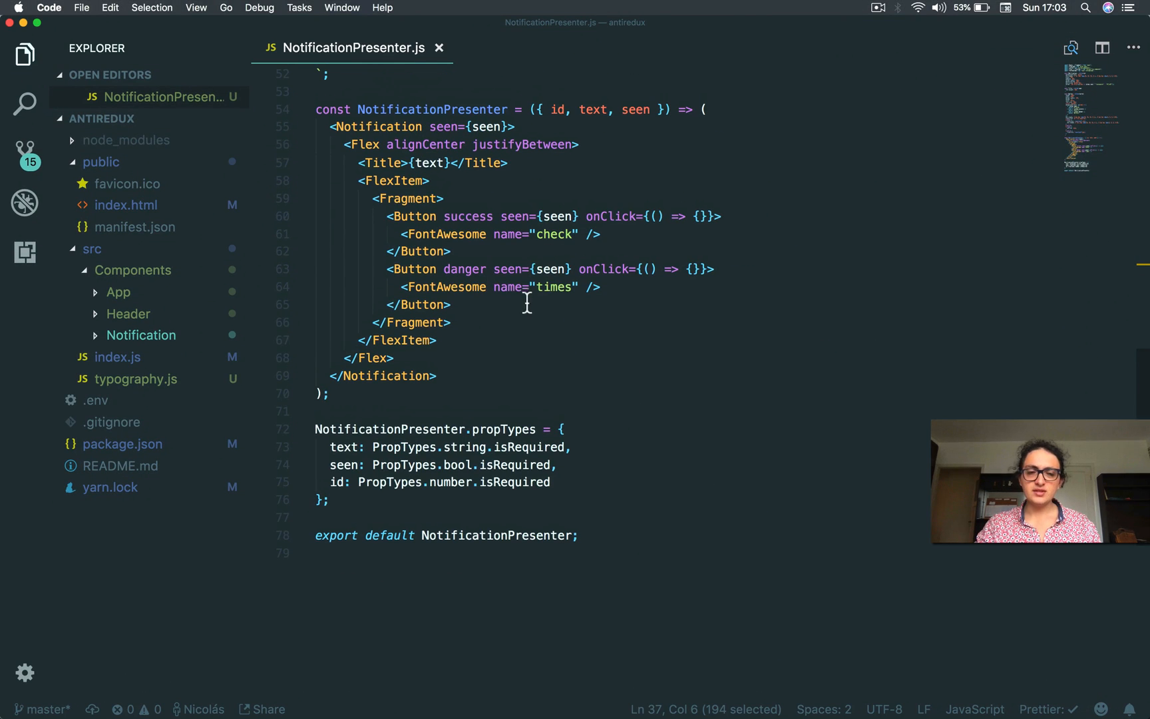
{"action": "left_click", "coordinate": [128, 314]}
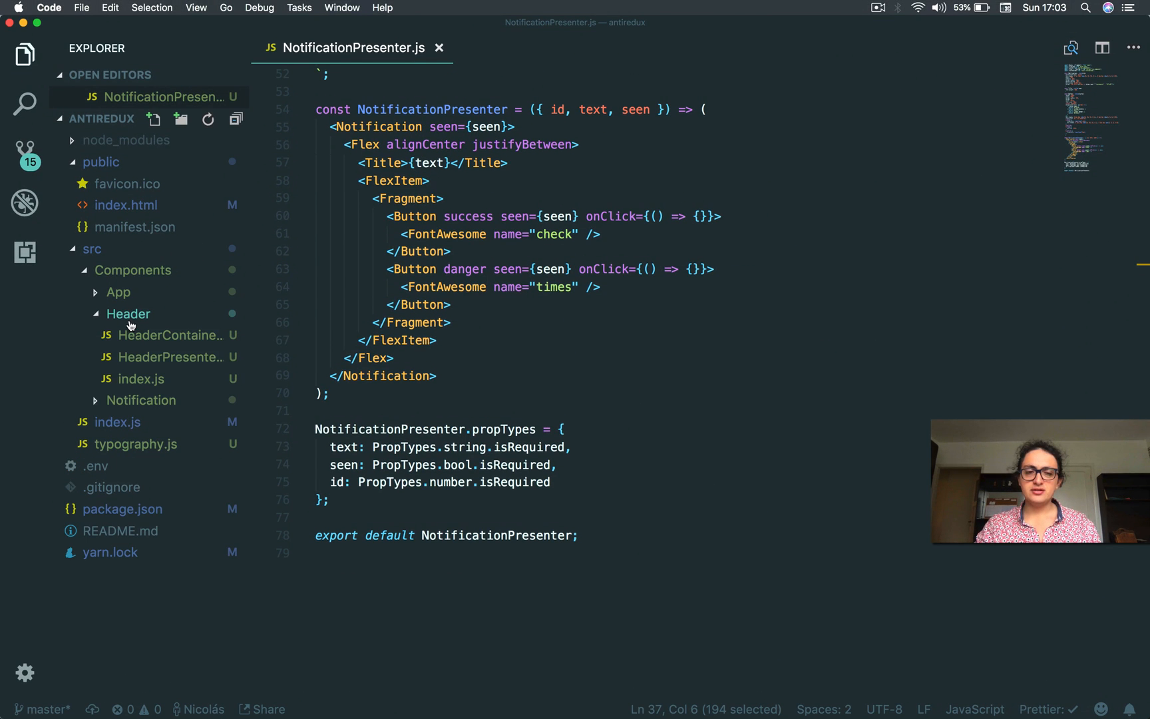
{"action": "mouse_move", "coordinate": [132, 371]}
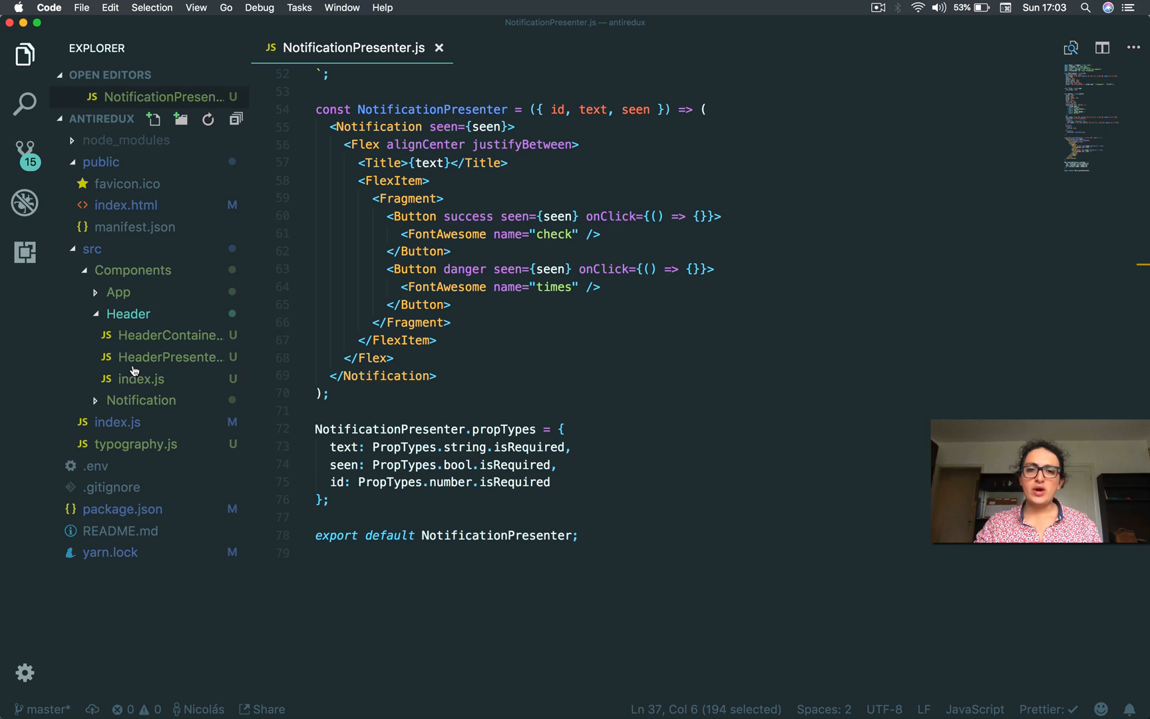
{"action": "mouse_move", "coordinate": [141, 400]}
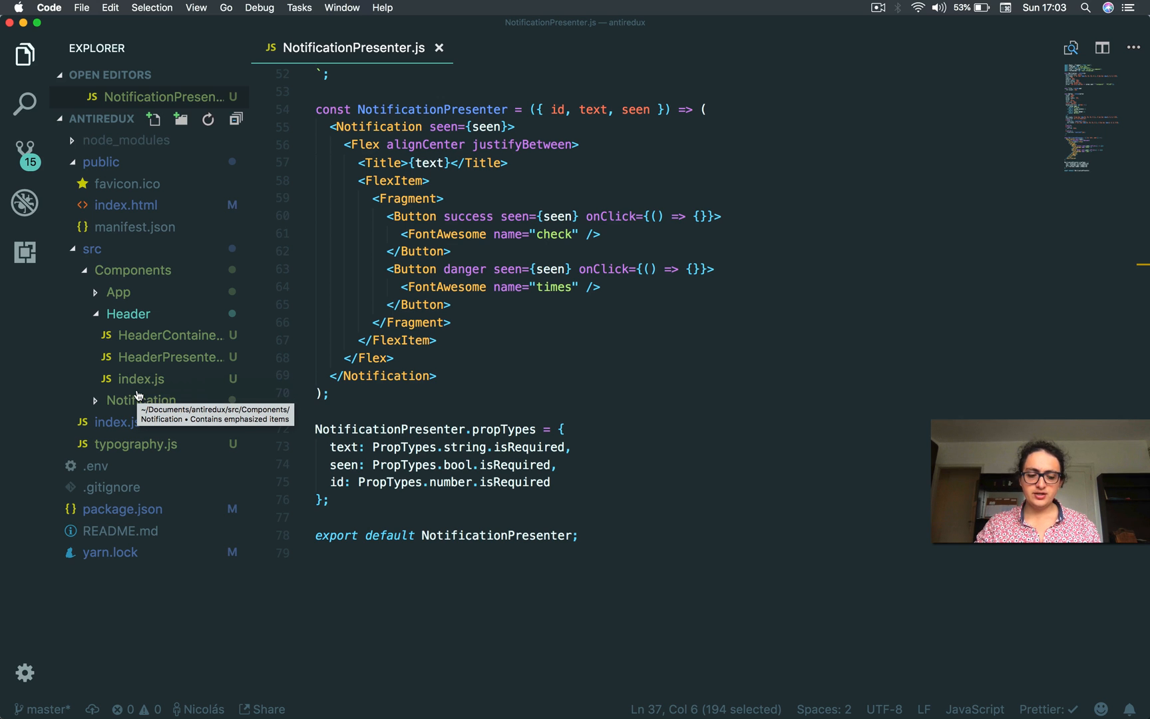
{"action": "left_click", "coordinate": [169, 357]}
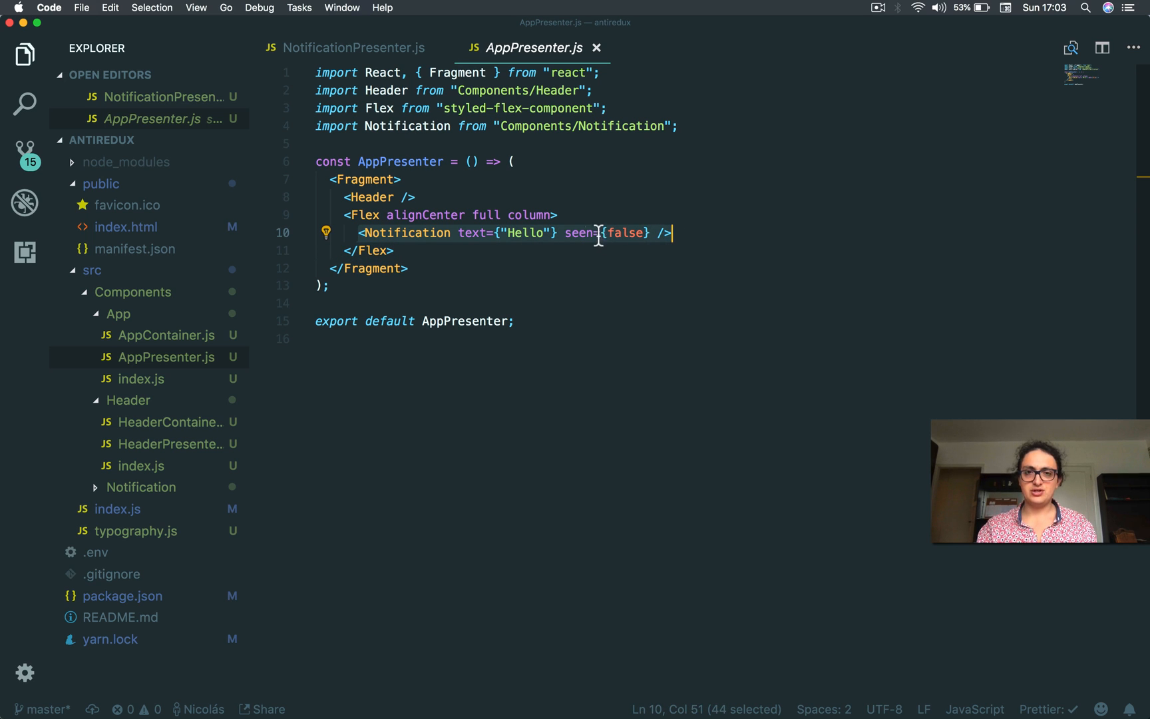
Step: Review AppContainer.js and AppPresenter.js, then switch to HeaderPresenter.js
{"action": "left_click", "coordinate": [556, 215]}
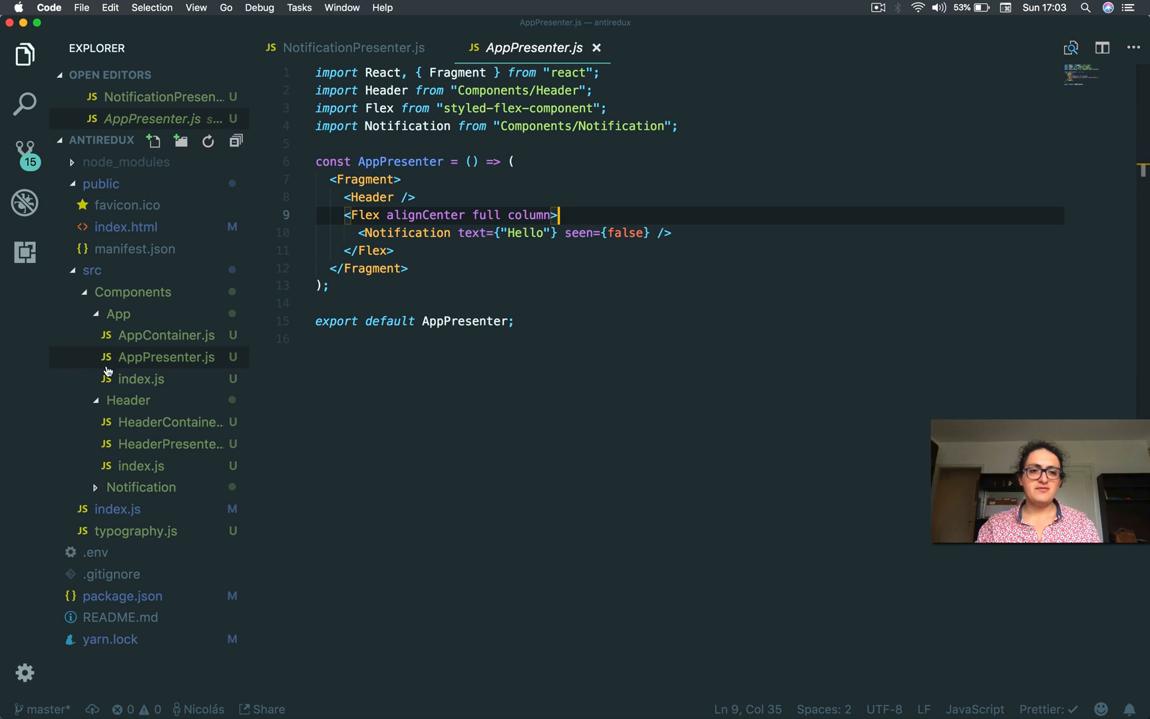
{"action": "left_click", "coordinate": [165, 335]}
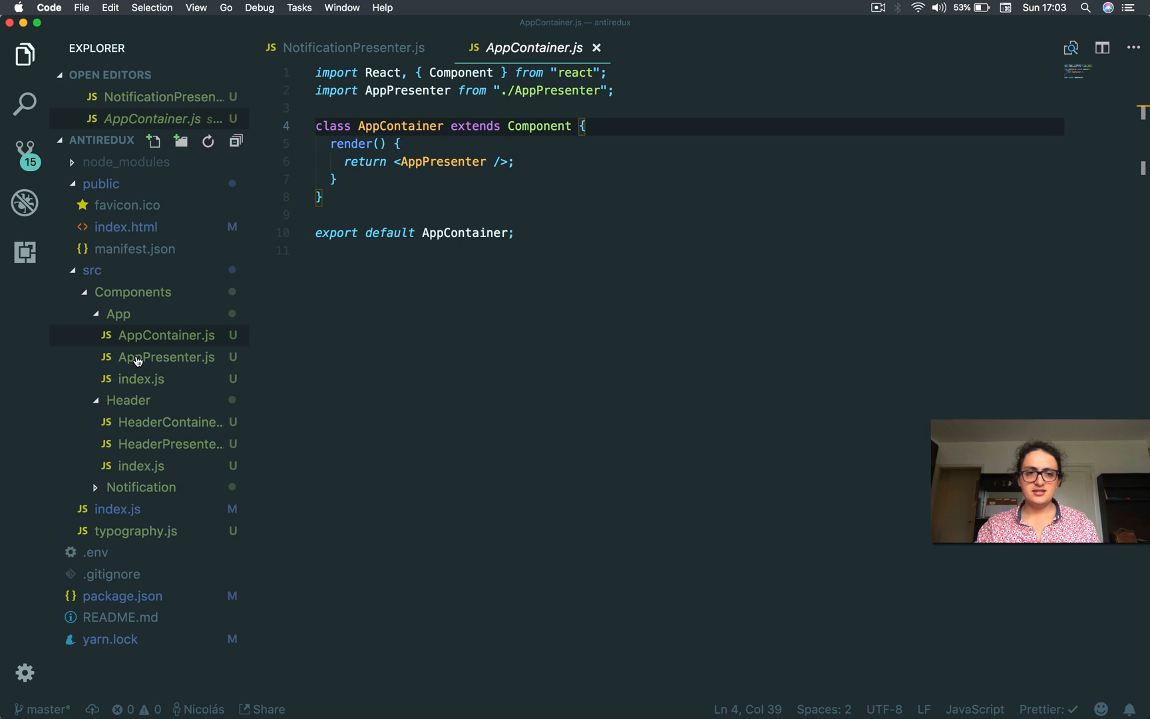
{"action": "left_click", "coordinate": [165, 356]}
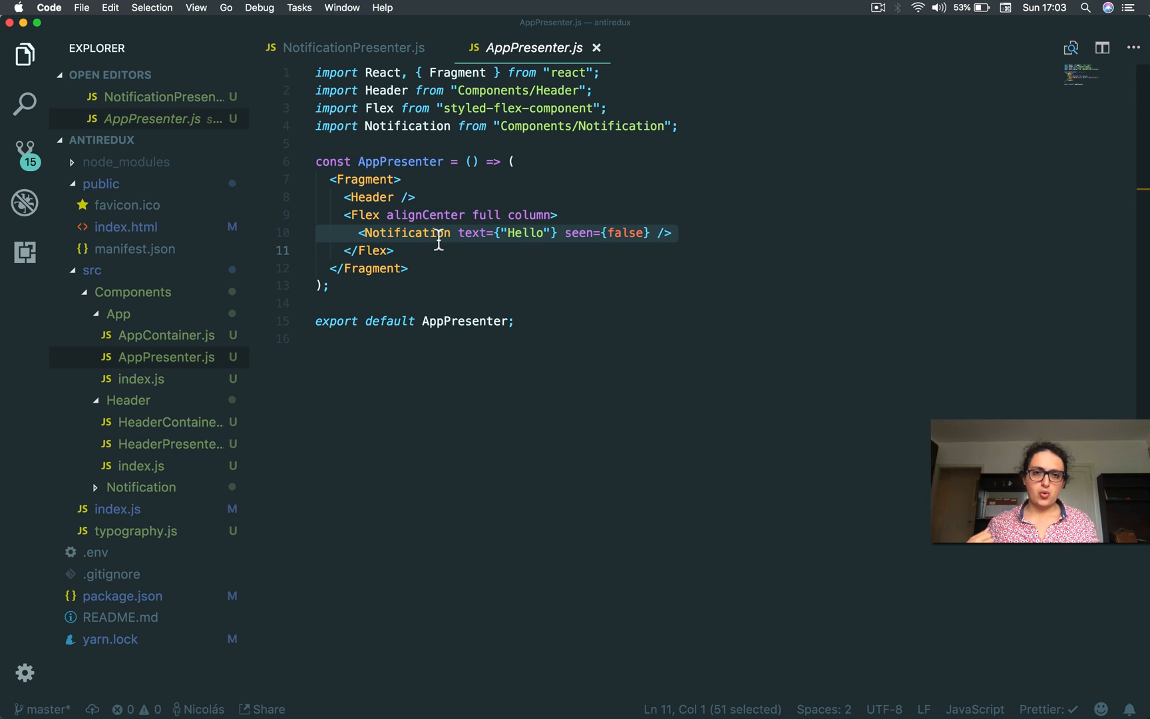
{"action": "left_click", "coordinate": [416, 197]}
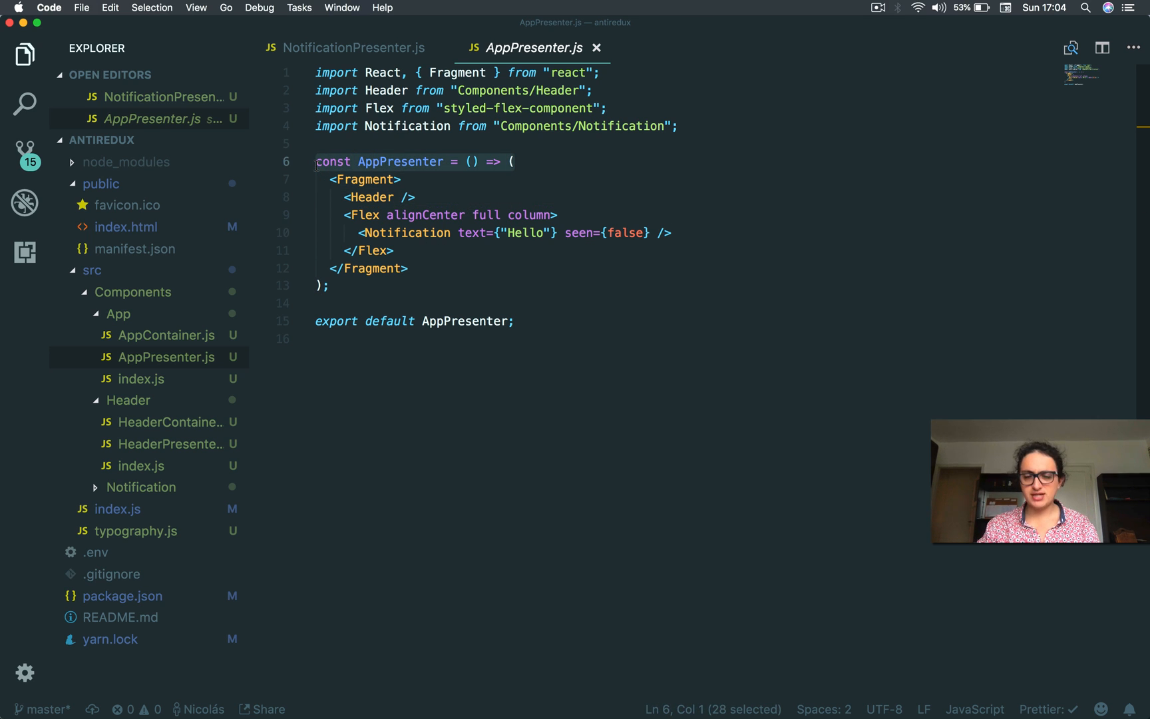
{"action": "left_click", "coordinate": [165, 335]}
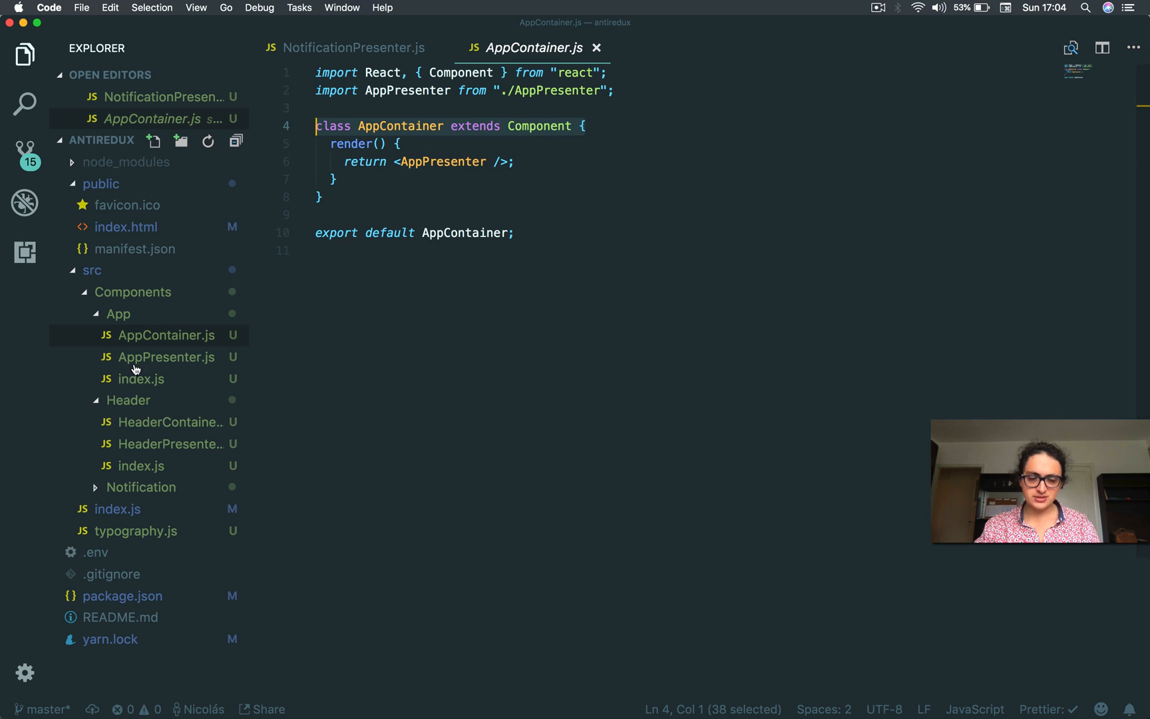
{"action": "mouse_move", "coordinate": [137, 465]}
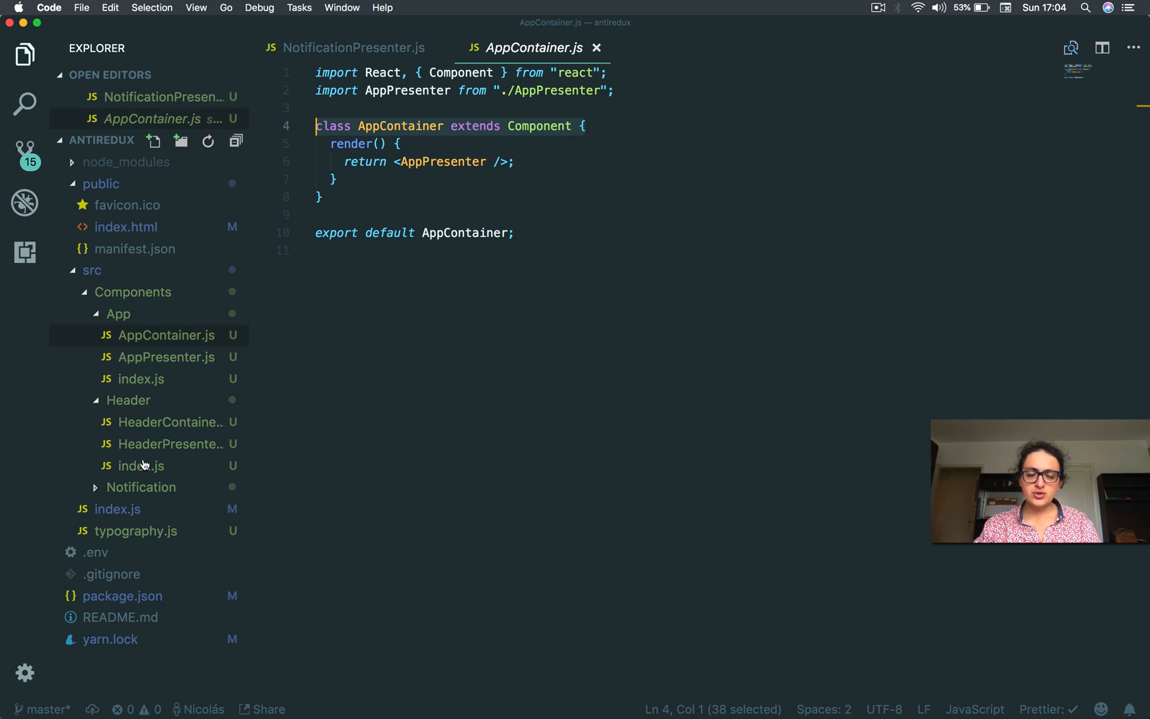
{"action": "left_click", "coordinate": [169, 444]}
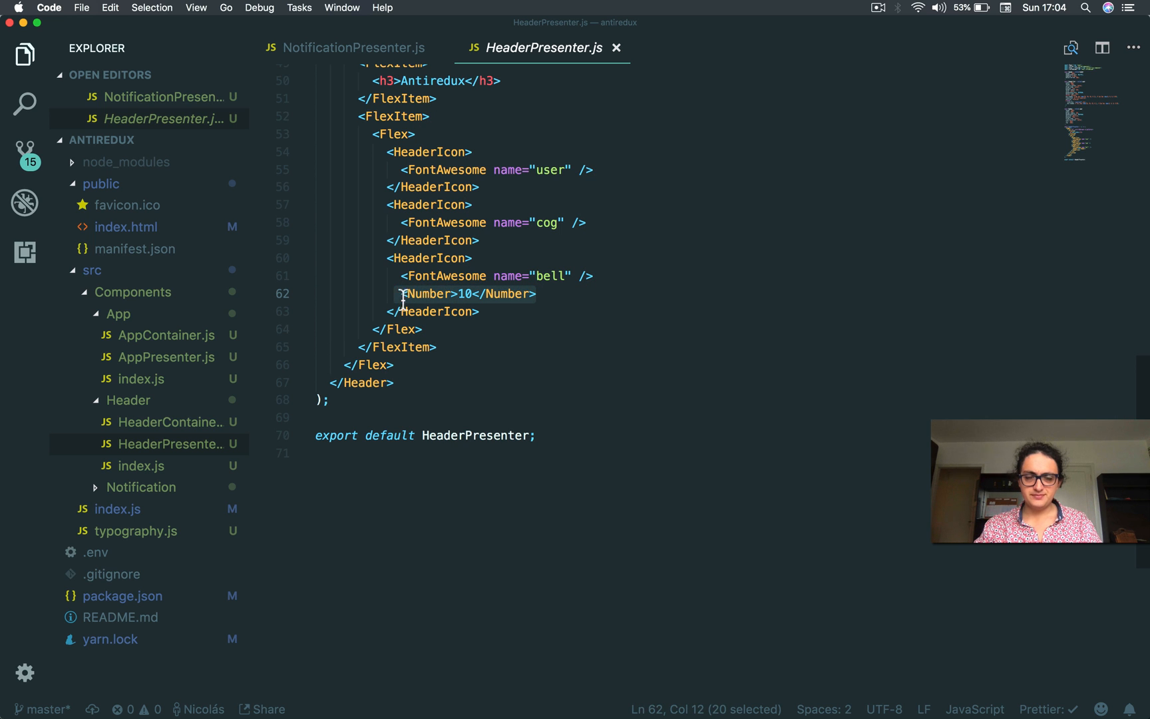
Step: Expand the Notification folder and review NotificationPresenter.js's seen buttons
{"action": "left_click", "coordinate": [142, 486]}
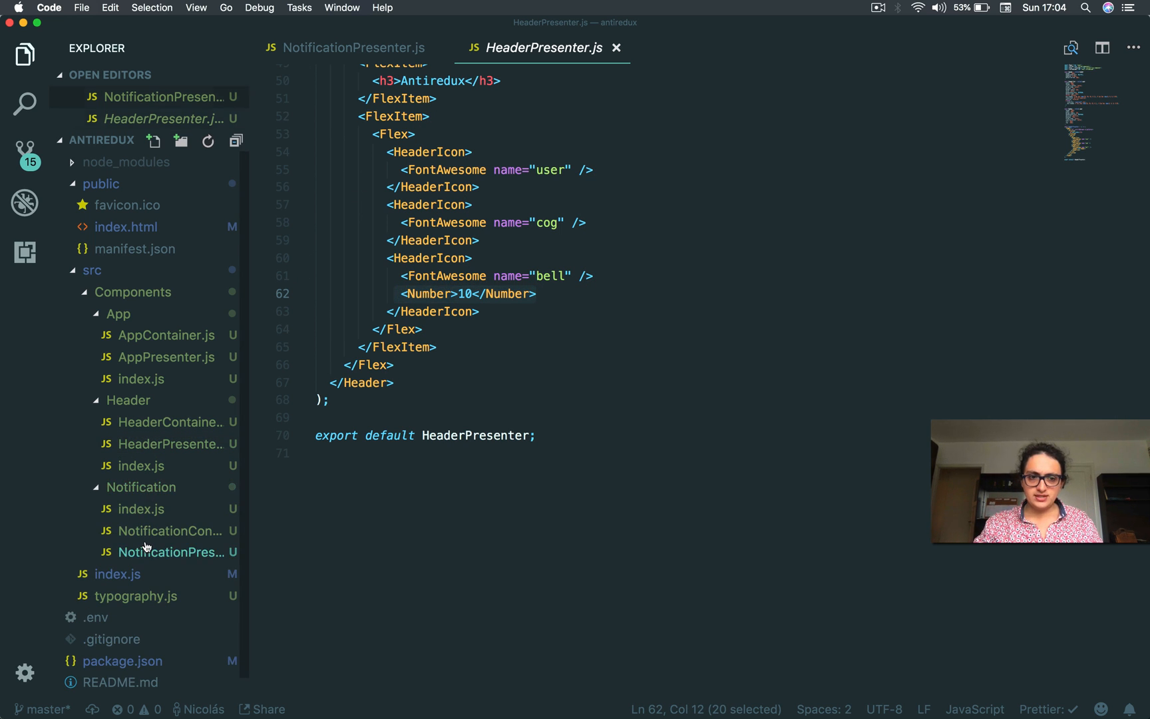
{"action": "left_click", "coordinate": [343, 48]}
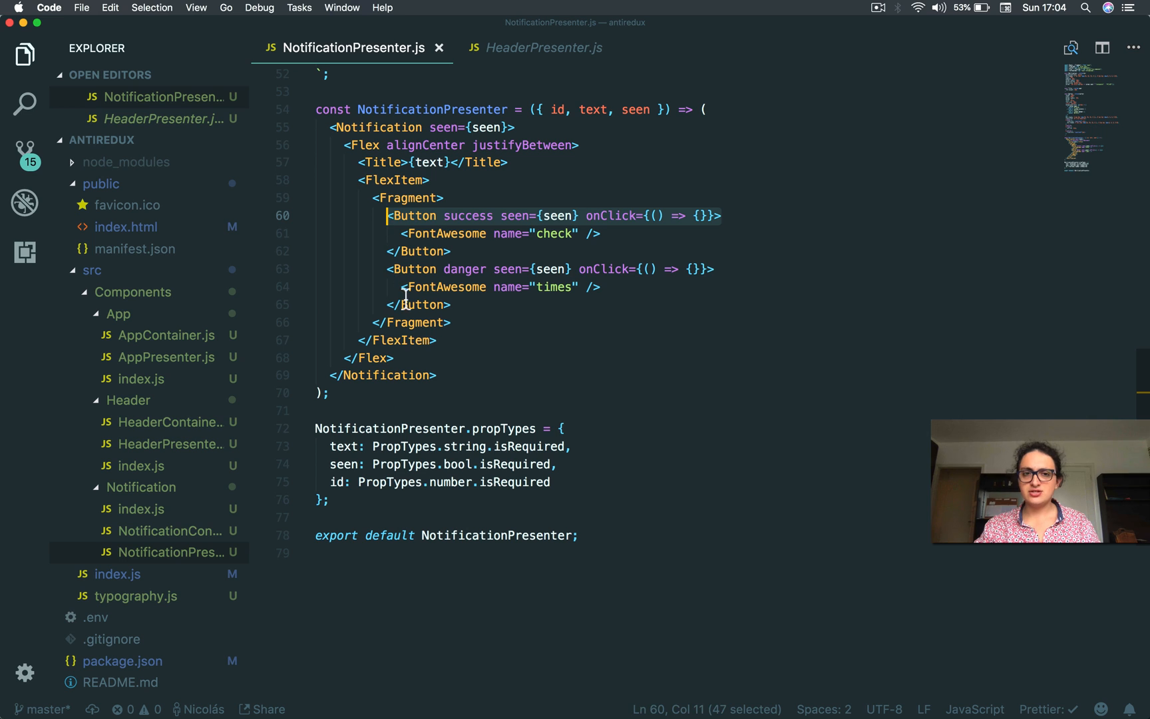
{"action": "left_click", "coordinate": [453, 304]}
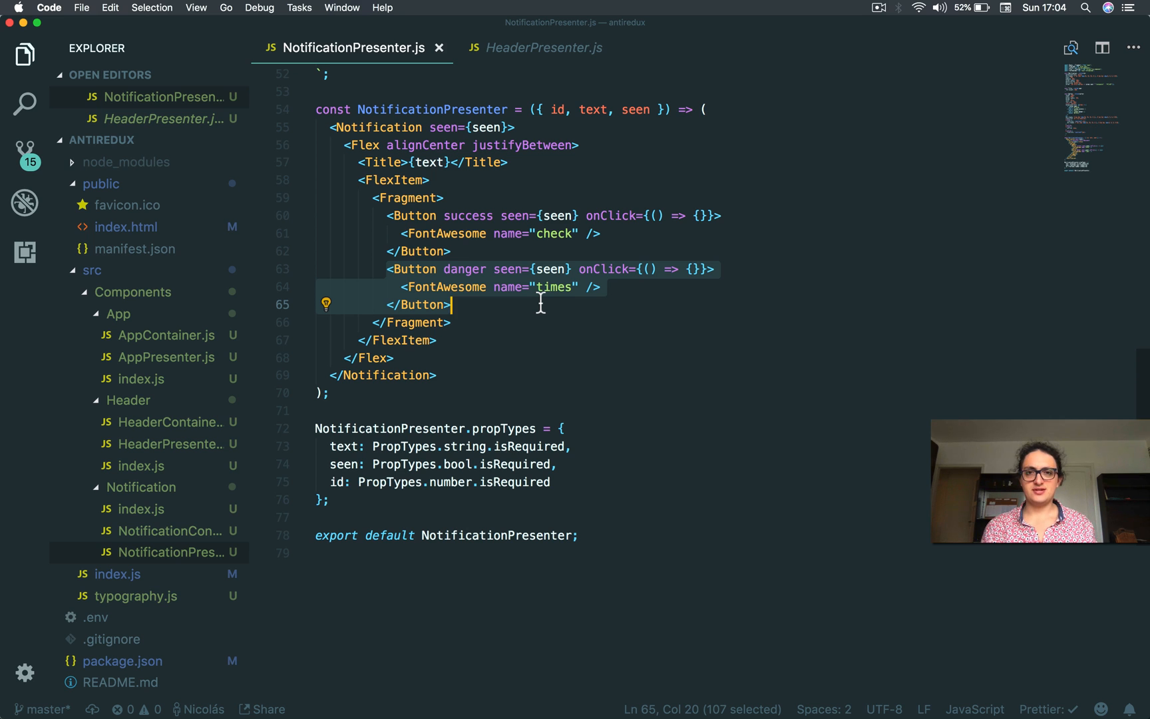
{"action": "mouse_move", "coordinate": [527, 205]}
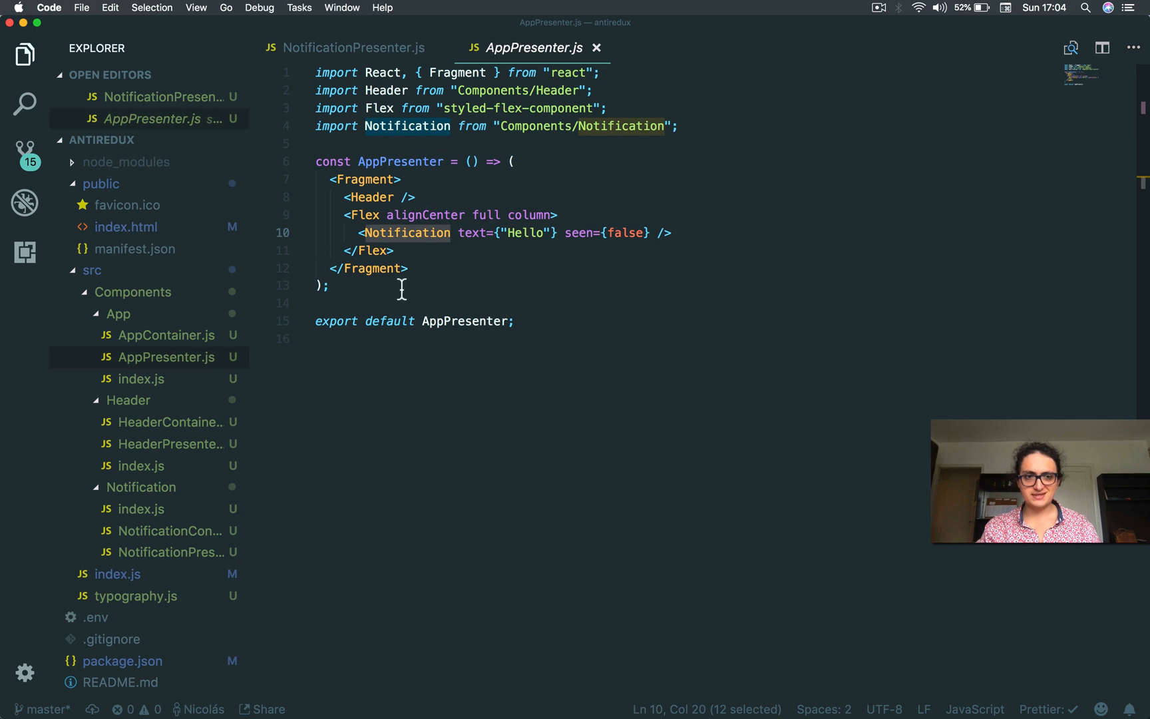
{"action": "mouse_move", "coordinate": [407, 52]}
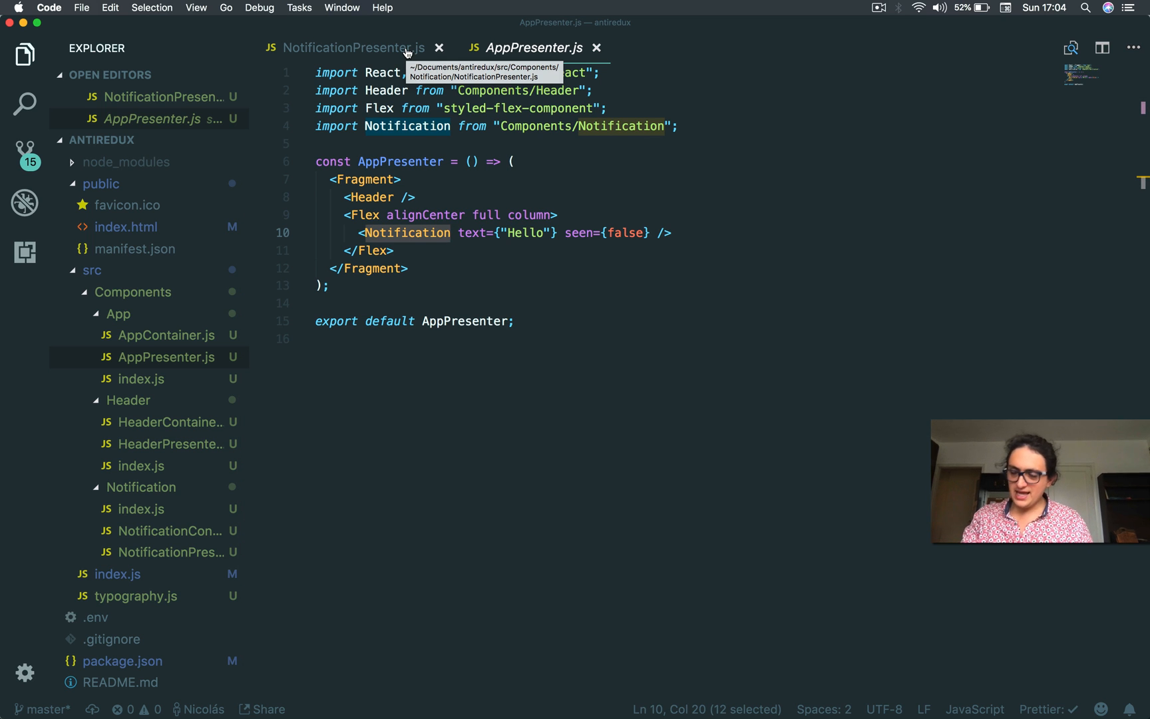
{"action": "mouse_move", "coordinate": [216, 300]}
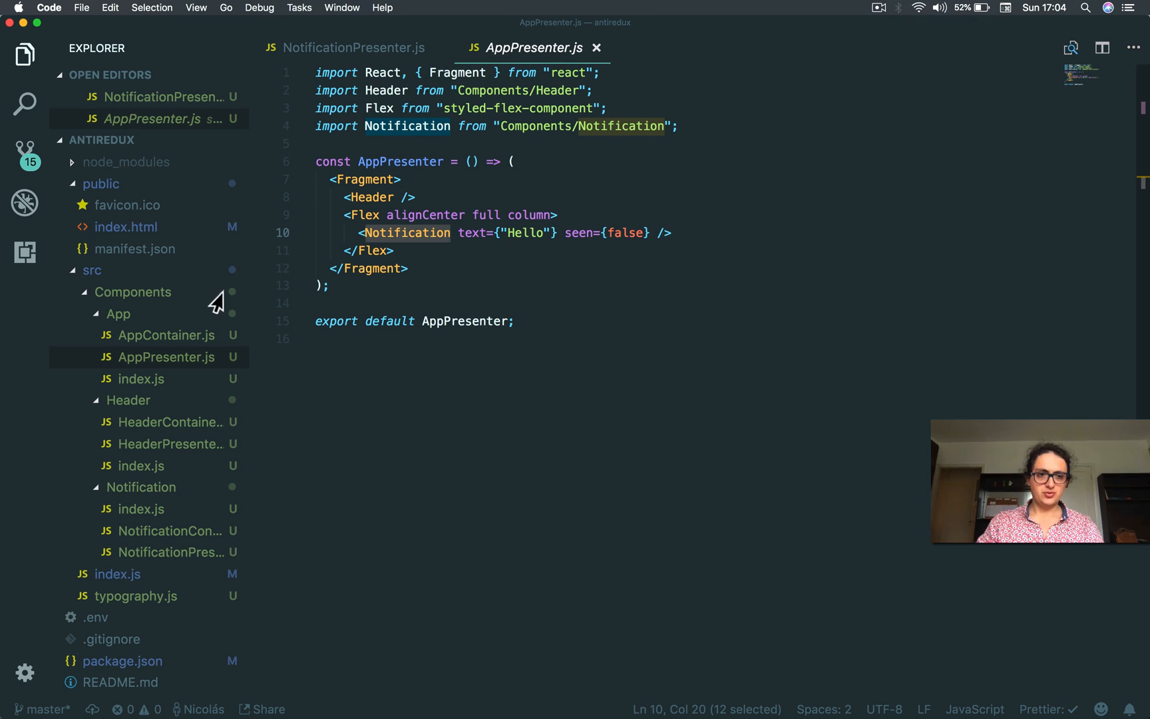
Step: Collapse the Components folders and create a new store.js file inside src
{"action": "left_click", "coordinate": [133, 292]}
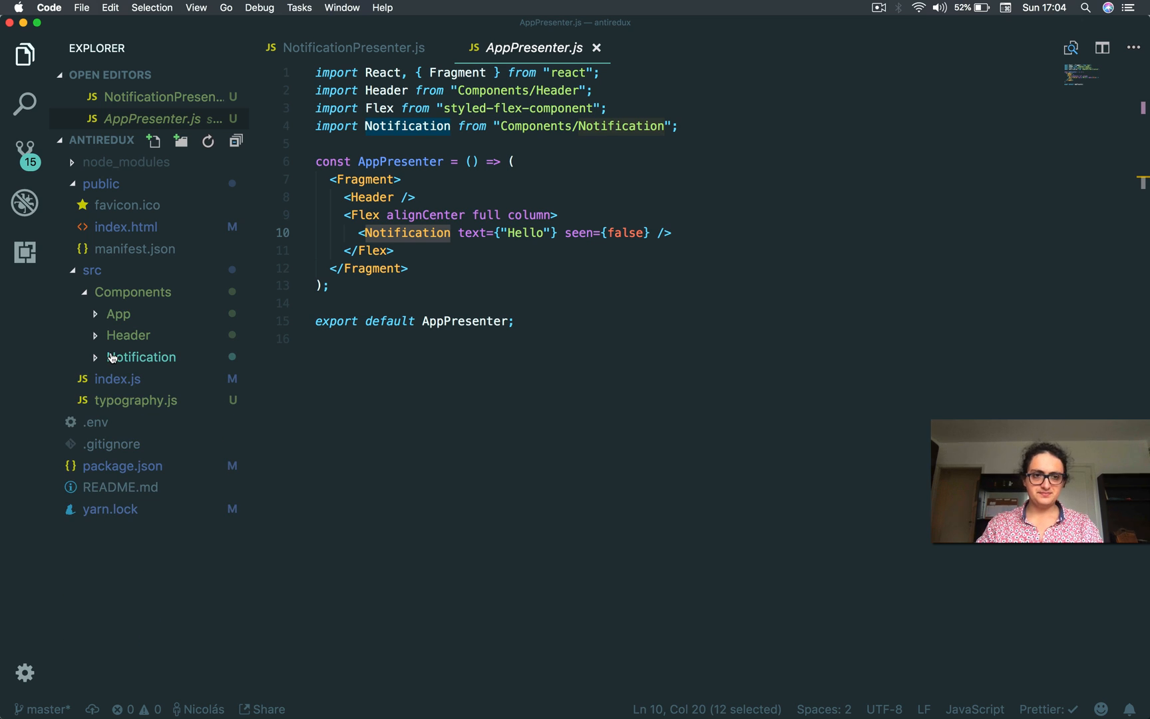
{"action": "mouse_move", "coordinate": [105, 293]}
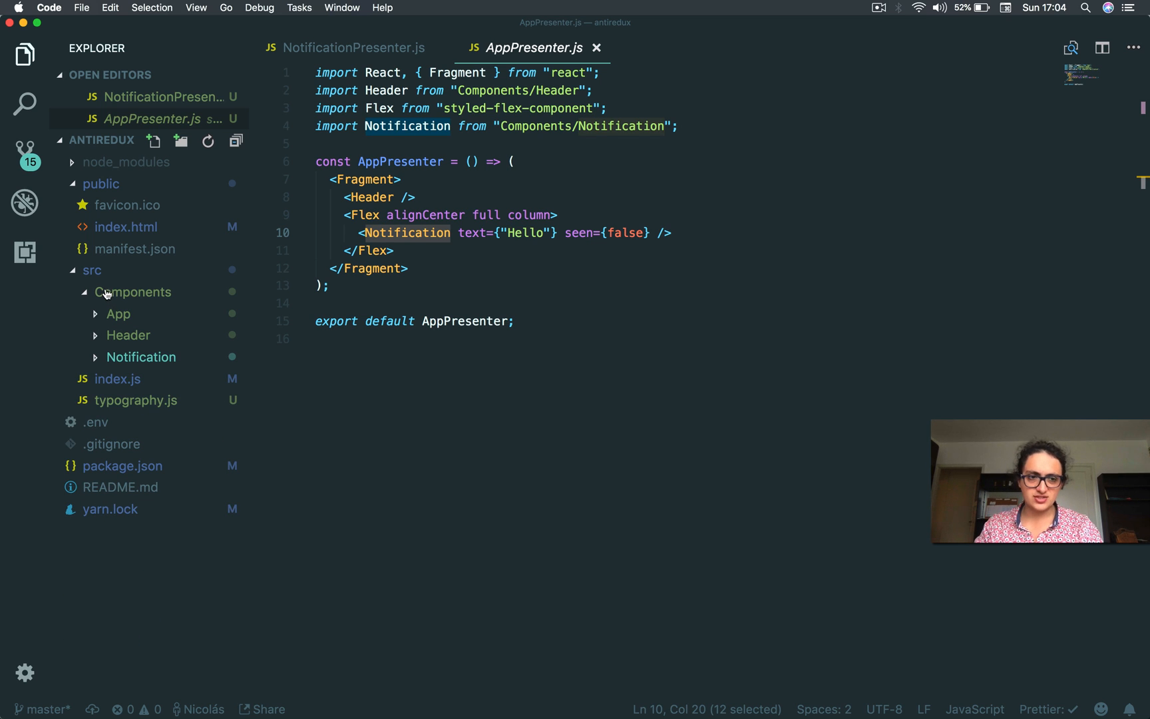
{"action": "left_click", "coordinate": [135, 335]}
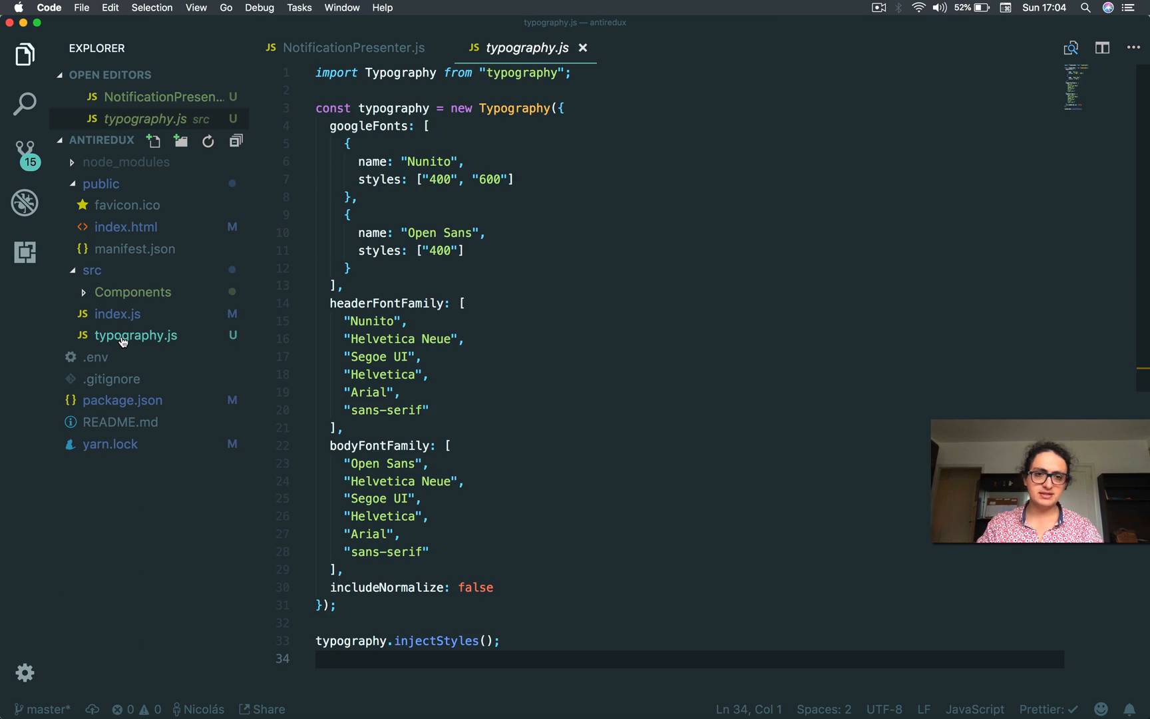
{"action": "mouse_move", "coordinate": [454, 256]}
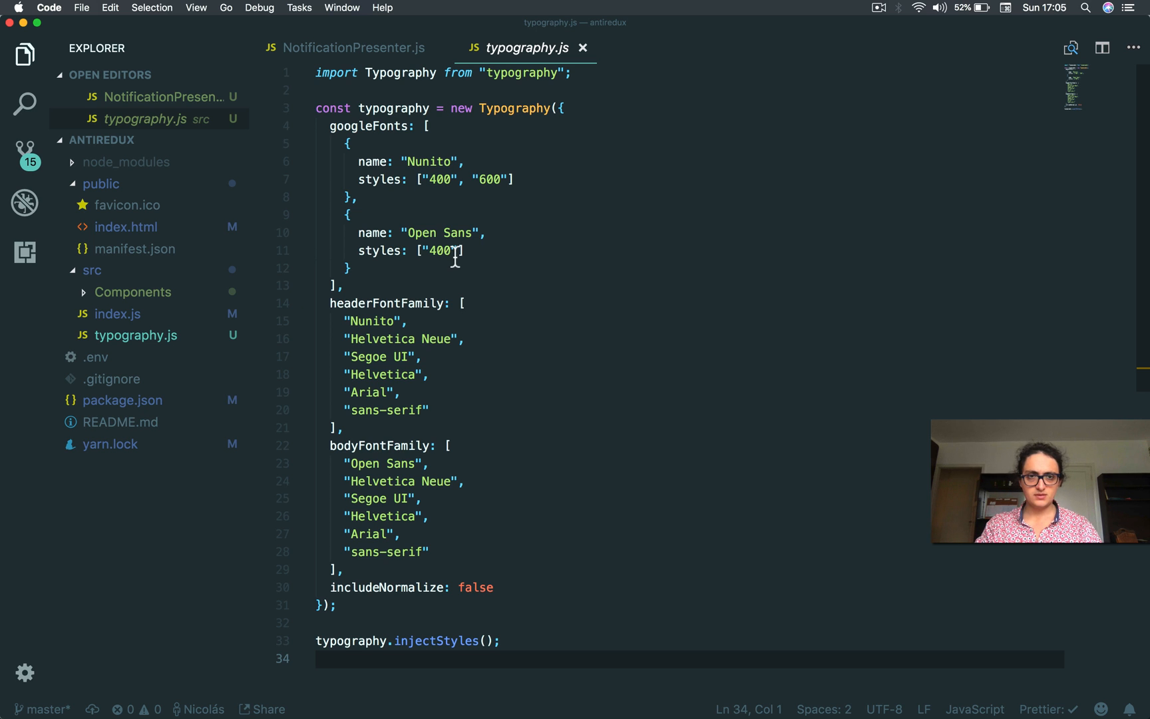
{"action": "right_click", "coordinate": [92, 270]}
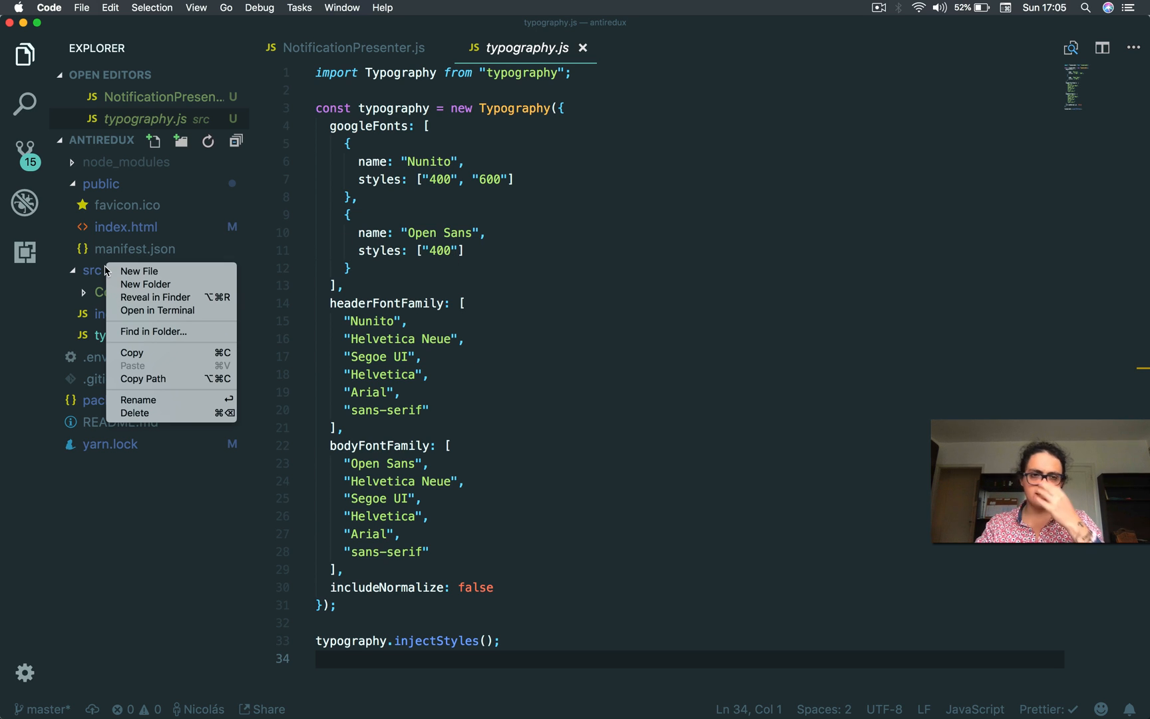
{"action": "left_click", "coordinate": [138, 271]}
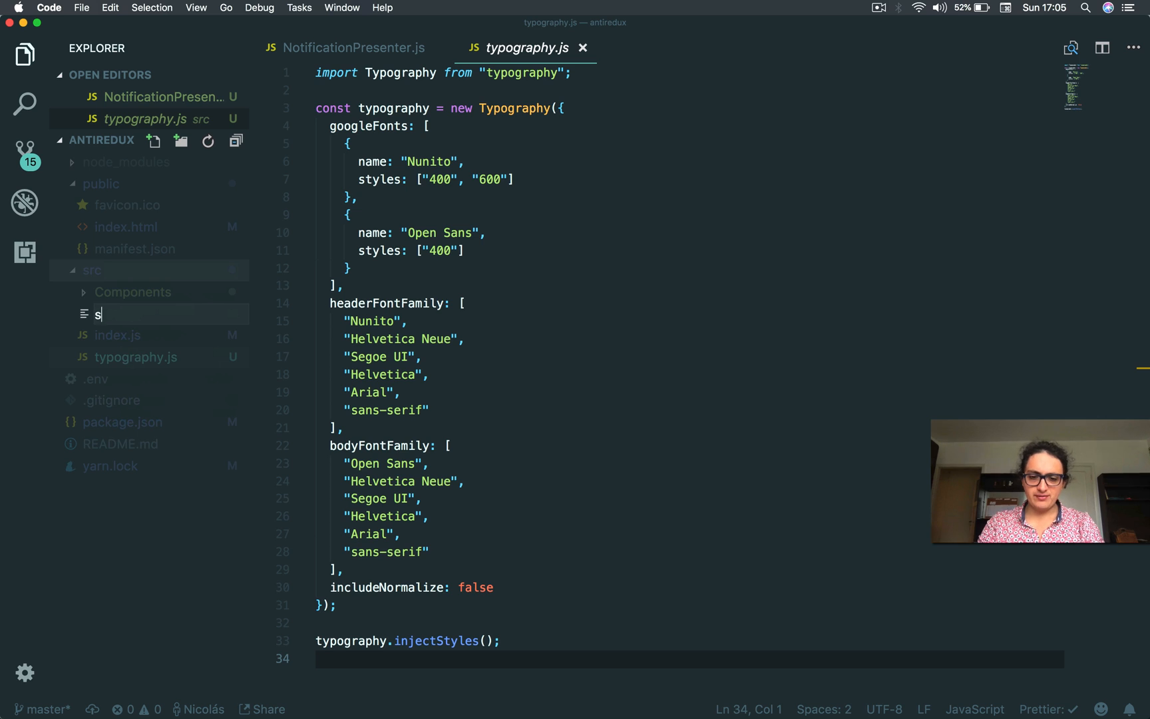
{"action": "type", "text": "tore.js"}
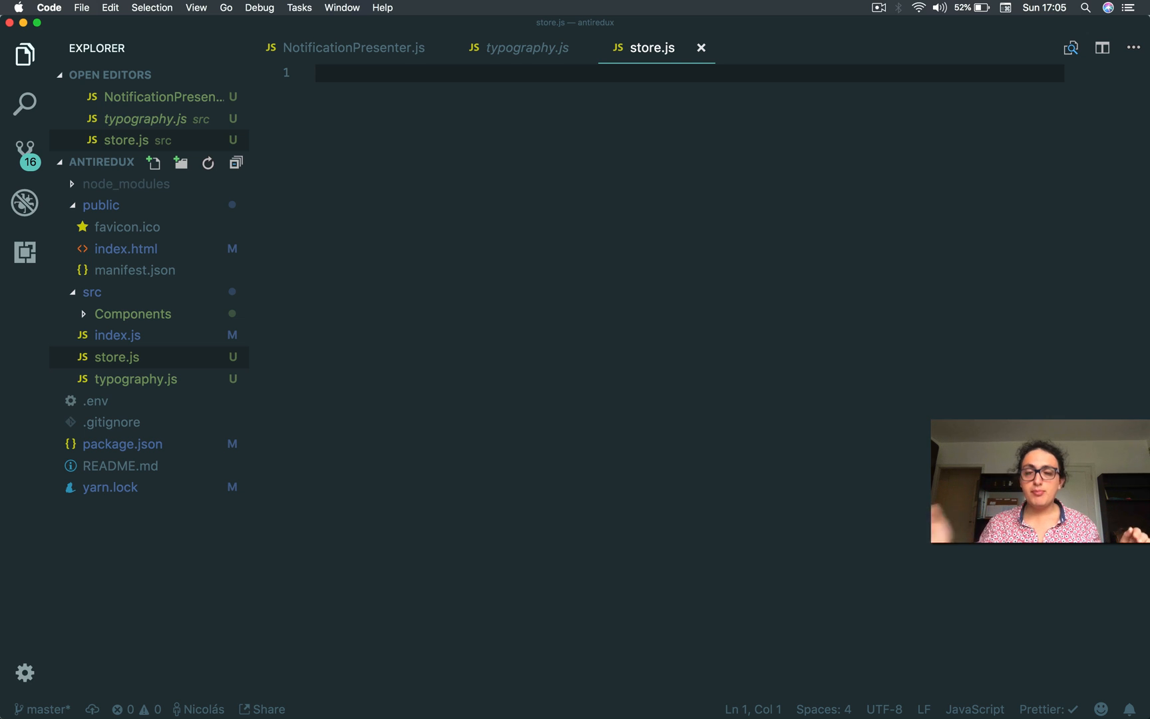
Step: Write store.js: import React, create Store with React.createContext(null), export default Store
{"action": "type", "text": "import React from"}
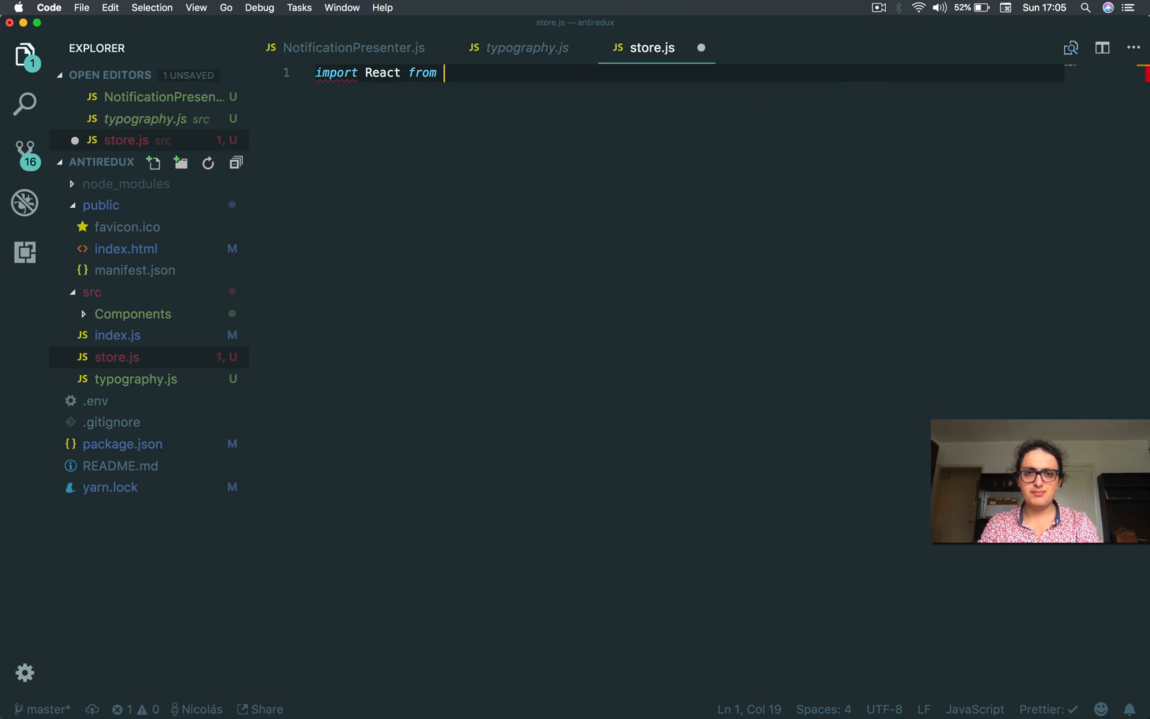
{"action": "type", "text": "\"react\";"}
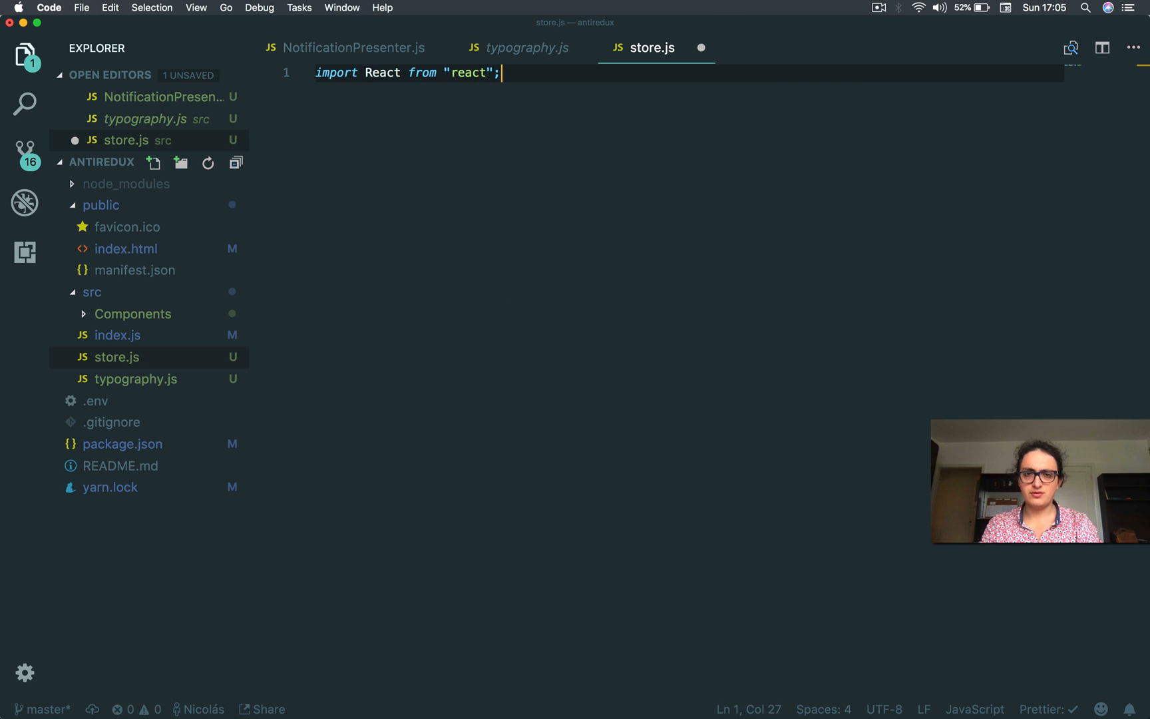
{"action": "type", "text": "export const Sot"}
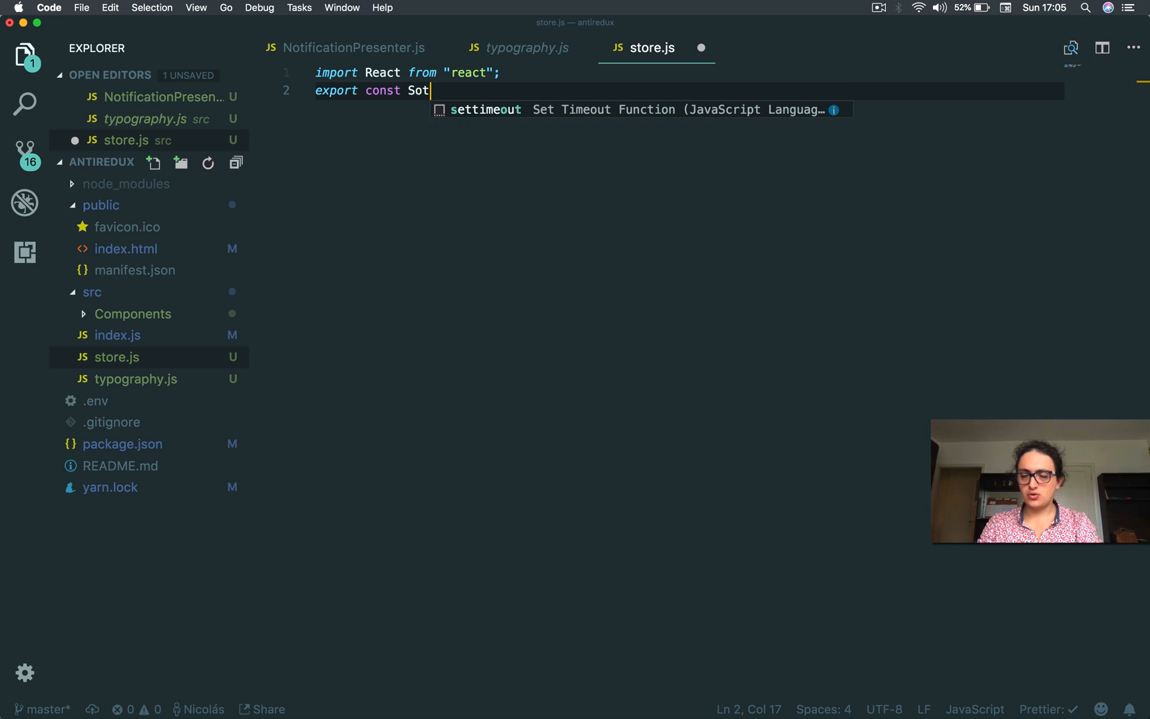
{"action": "type", "text": "r"}
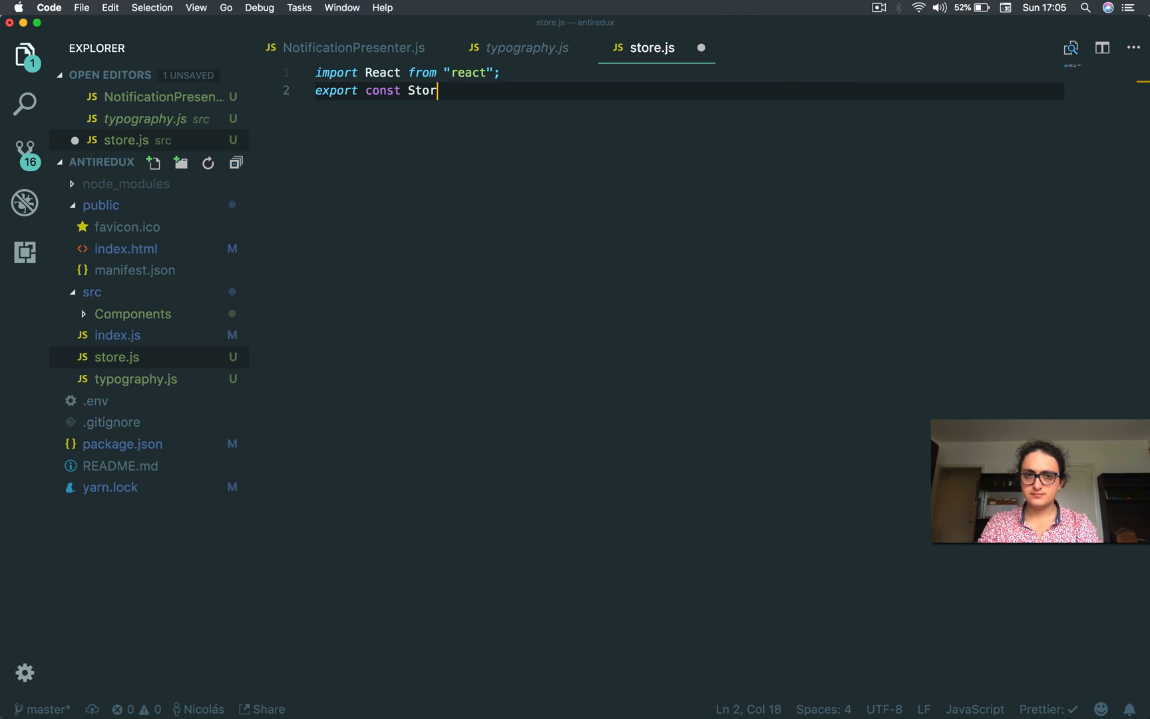
{"action": "type", "text": "e ="}
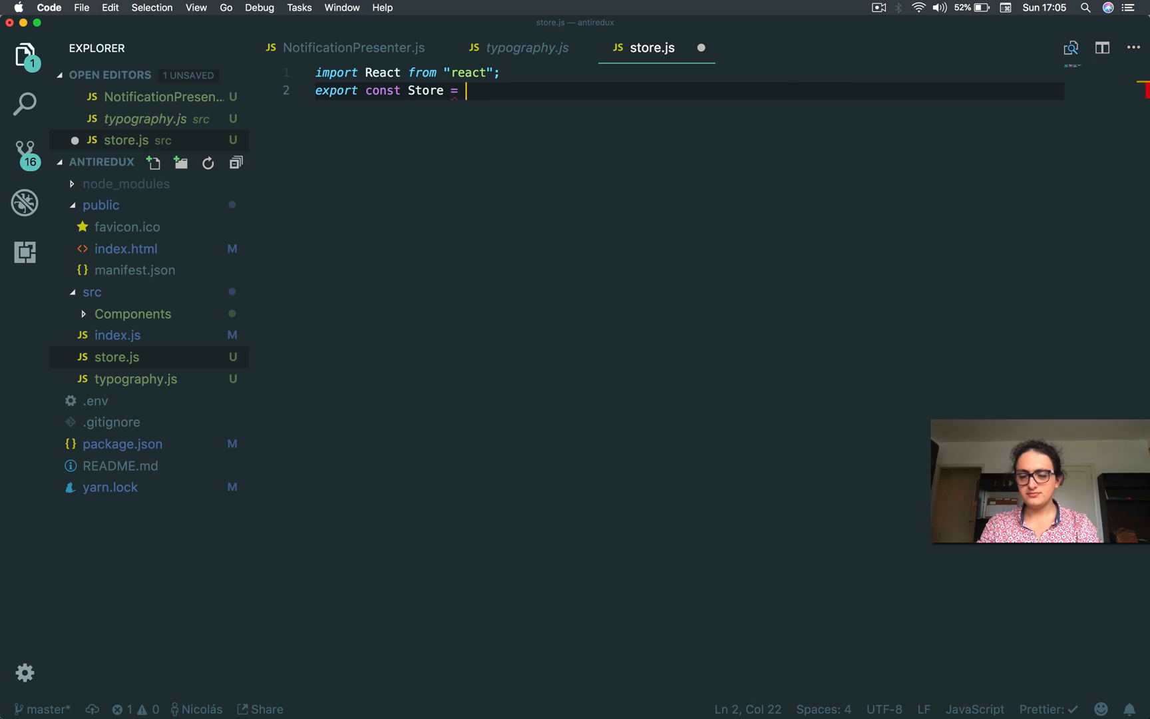
{"action": "type", "text": "Reac"}
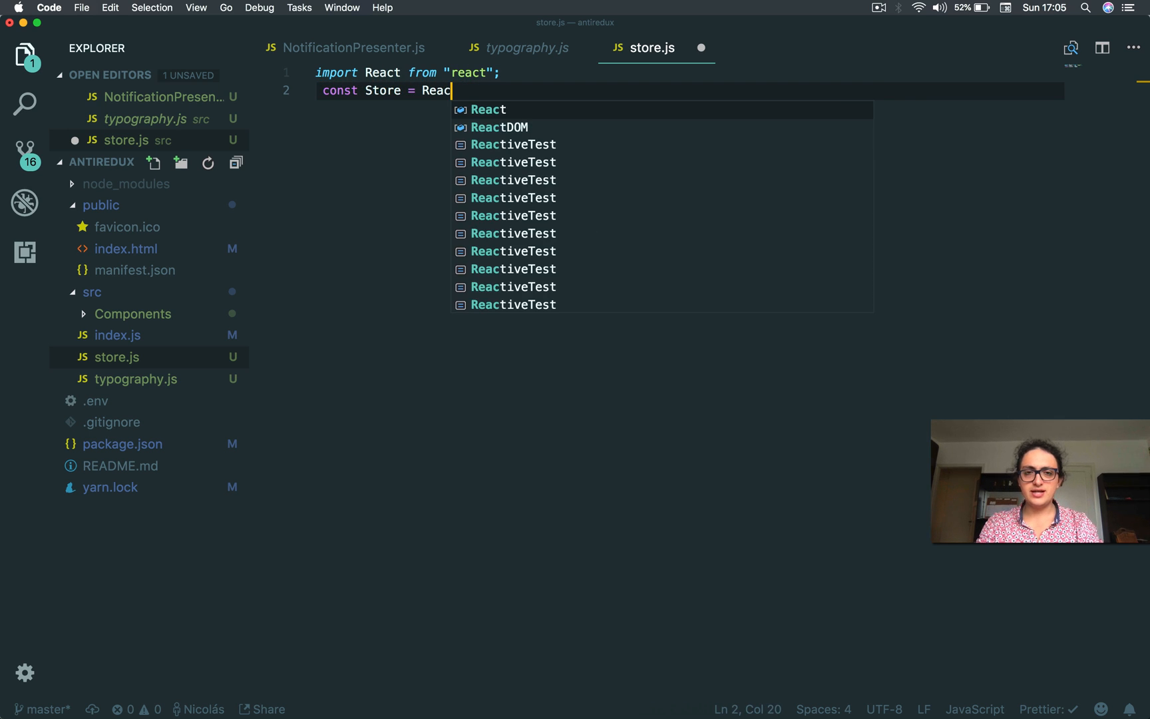
{"action": "type", "text": ".create"}
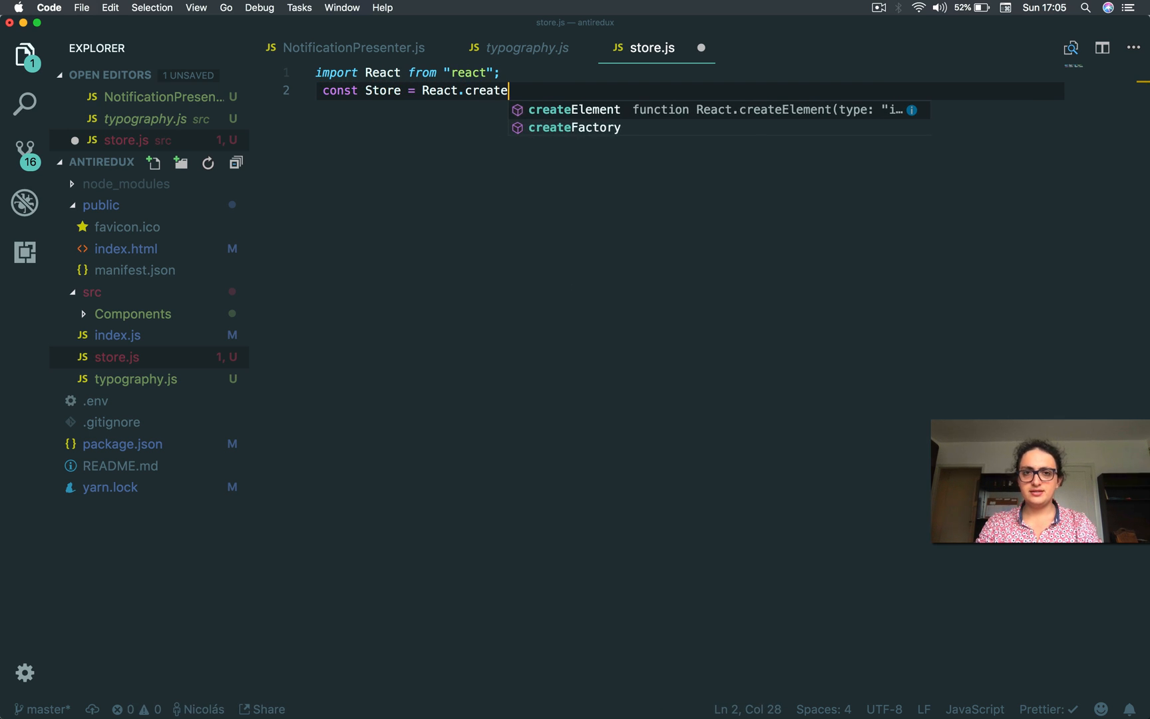
{"action": "type", "text": "Context()"}
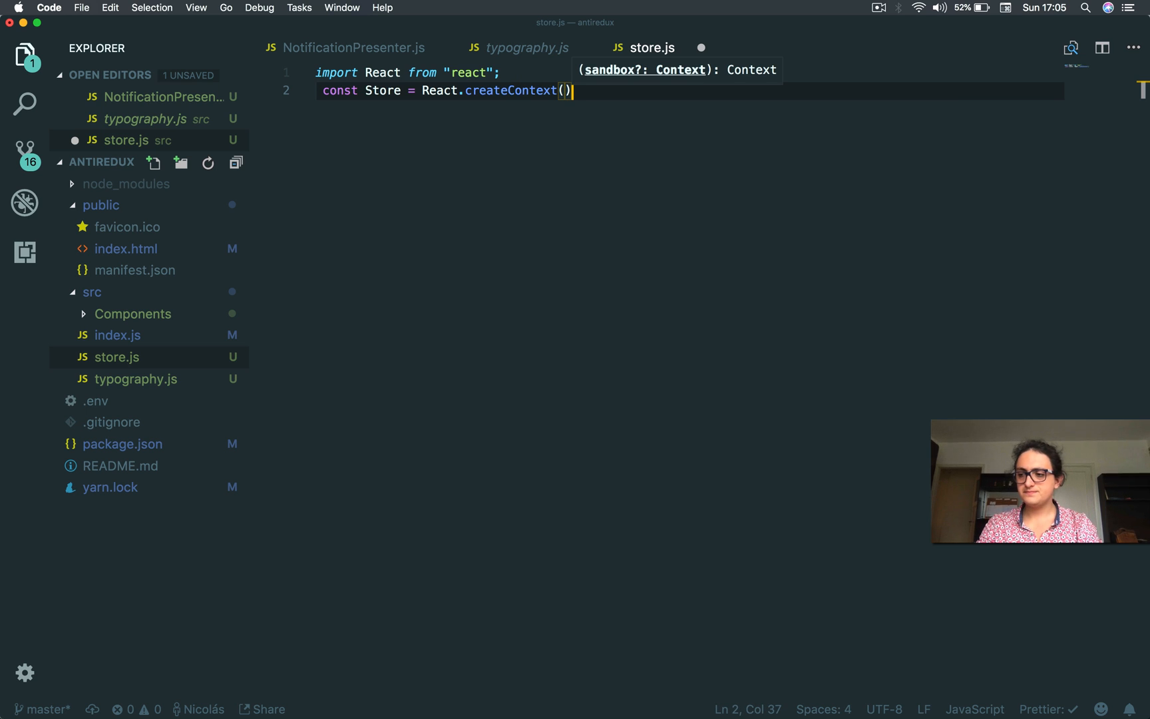
{"action": "type", "text": "null"}
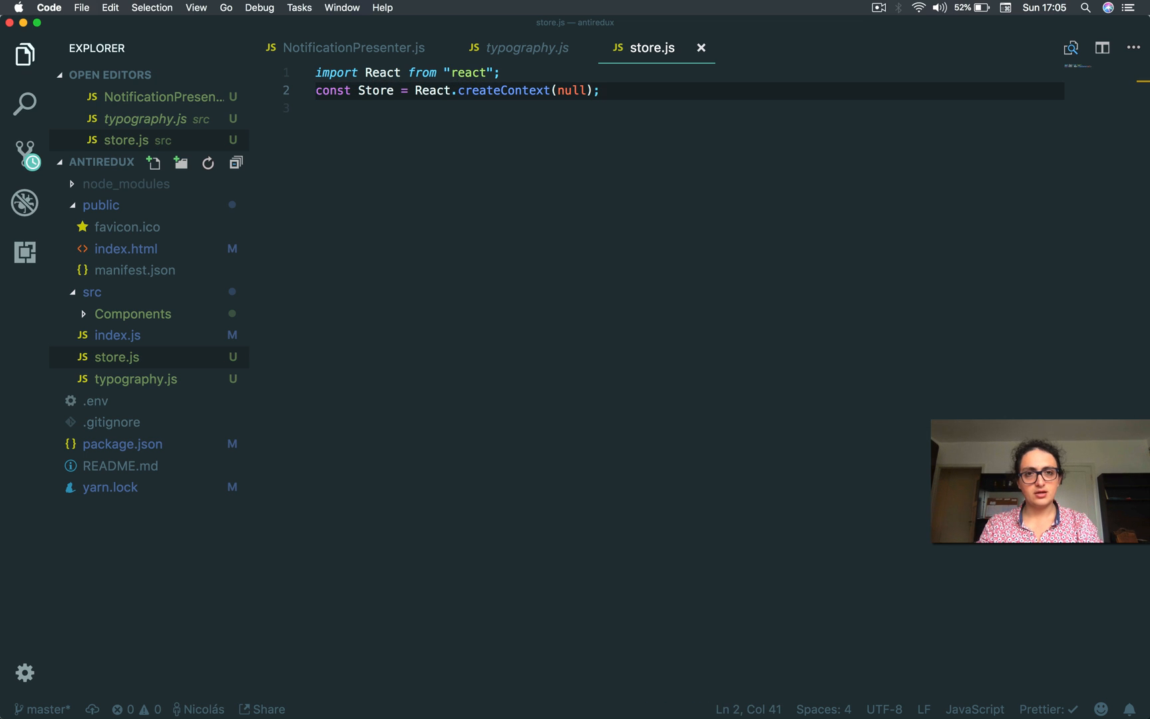
{"action": "type", "text": "export"}
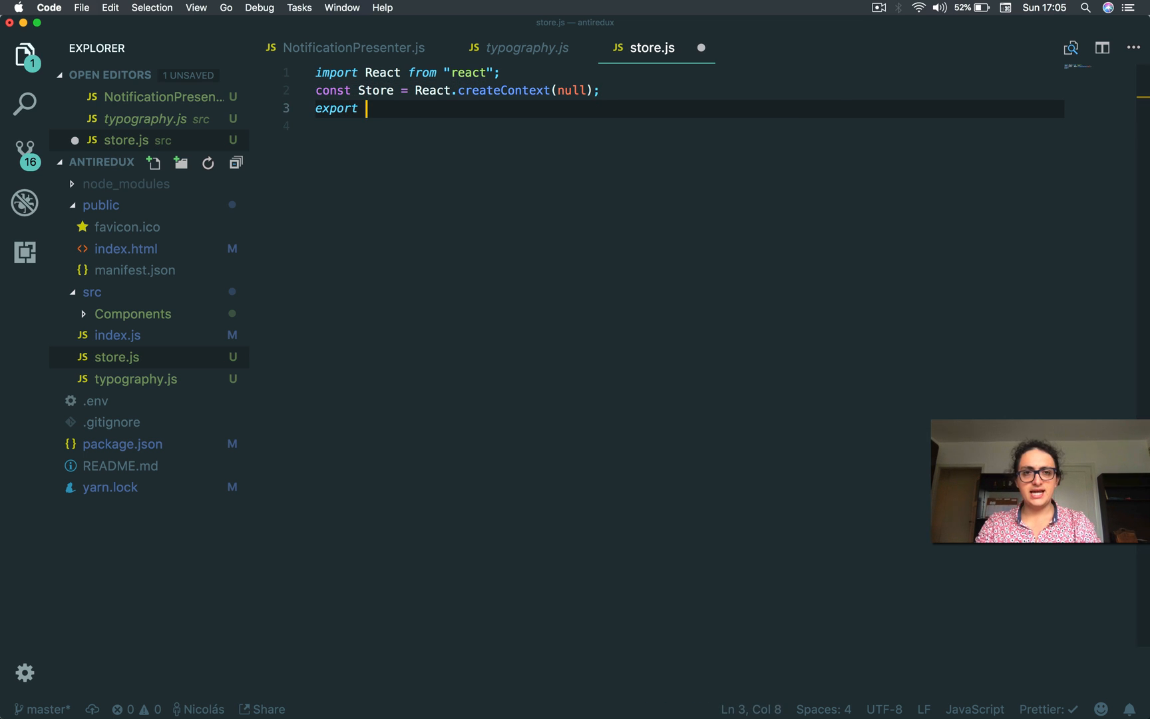
{"action": "type", "text": "default Store;"}
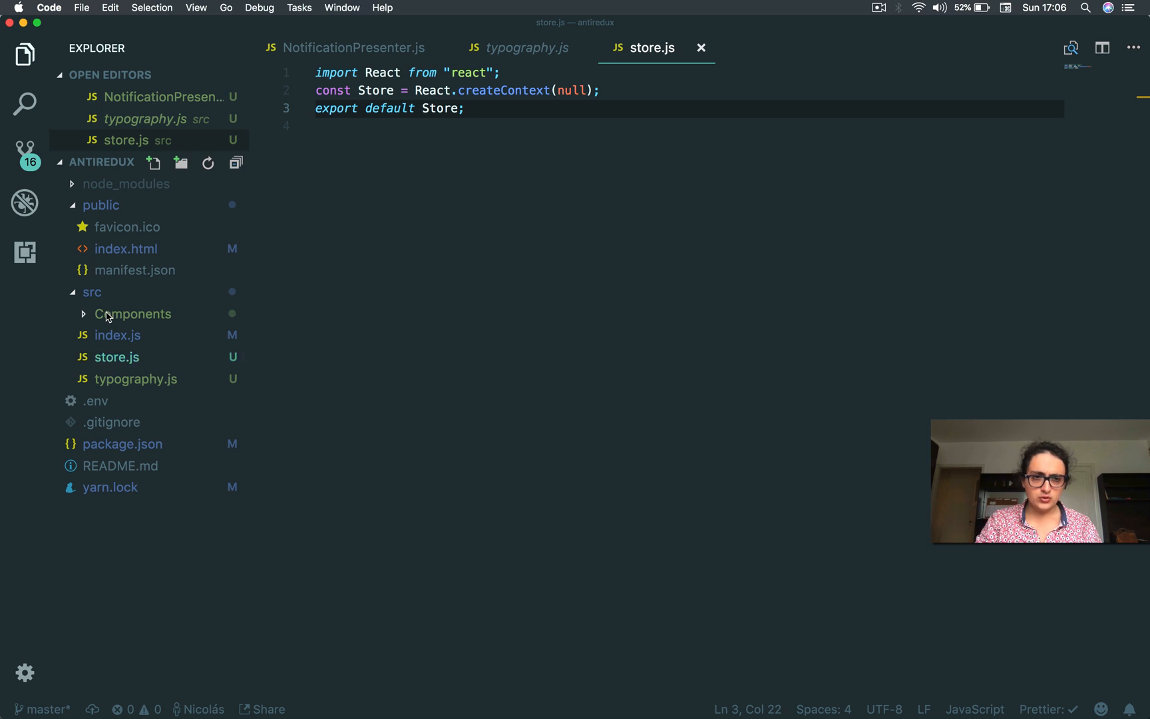
Step: Add 'import Store from "store"' to AppContainer.js and check .env for NODE_PATH=src
{"action": "left_click", "coordinate": [134, 314]}
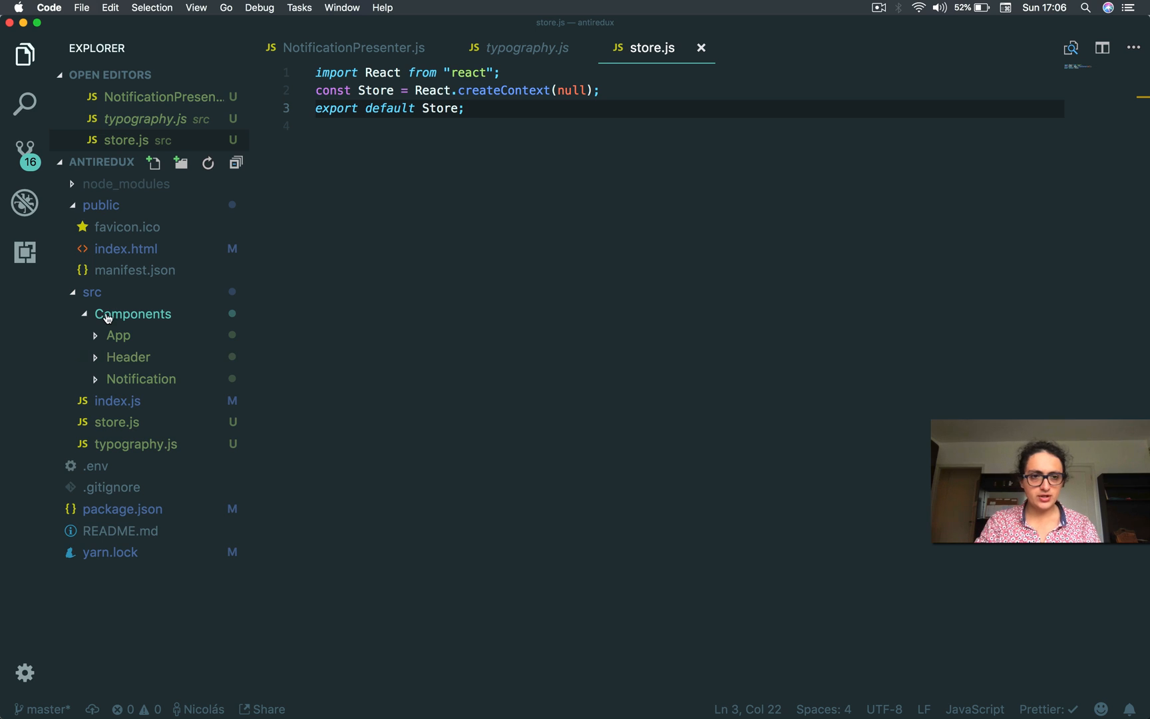
{"action": "left_click", "coordinate": [118, 335]}
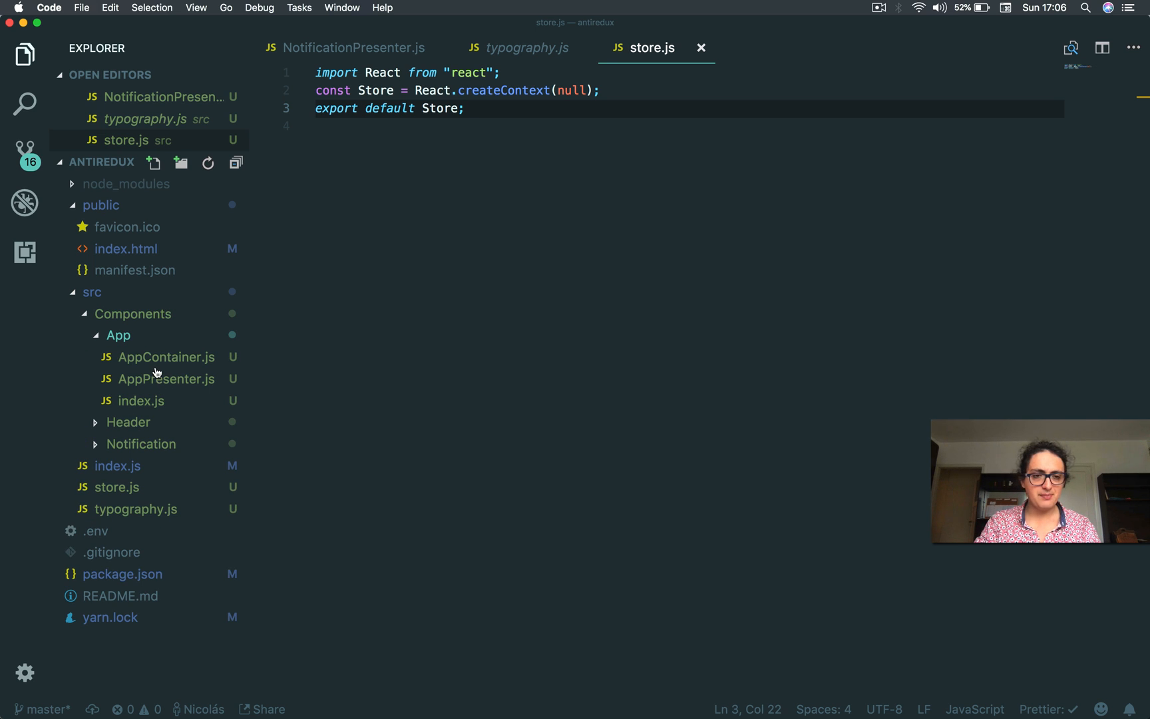
{"action": "left_click", "coordinate": [165, 357]}
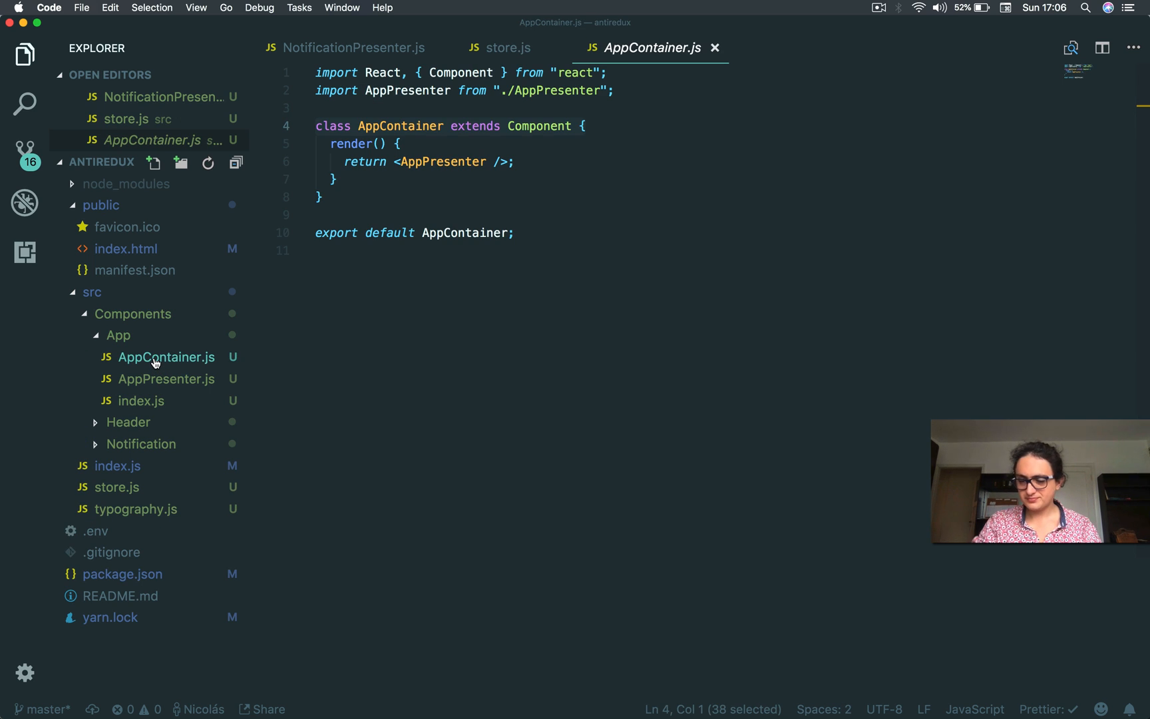
{"action": "key", "text": "Enter"}
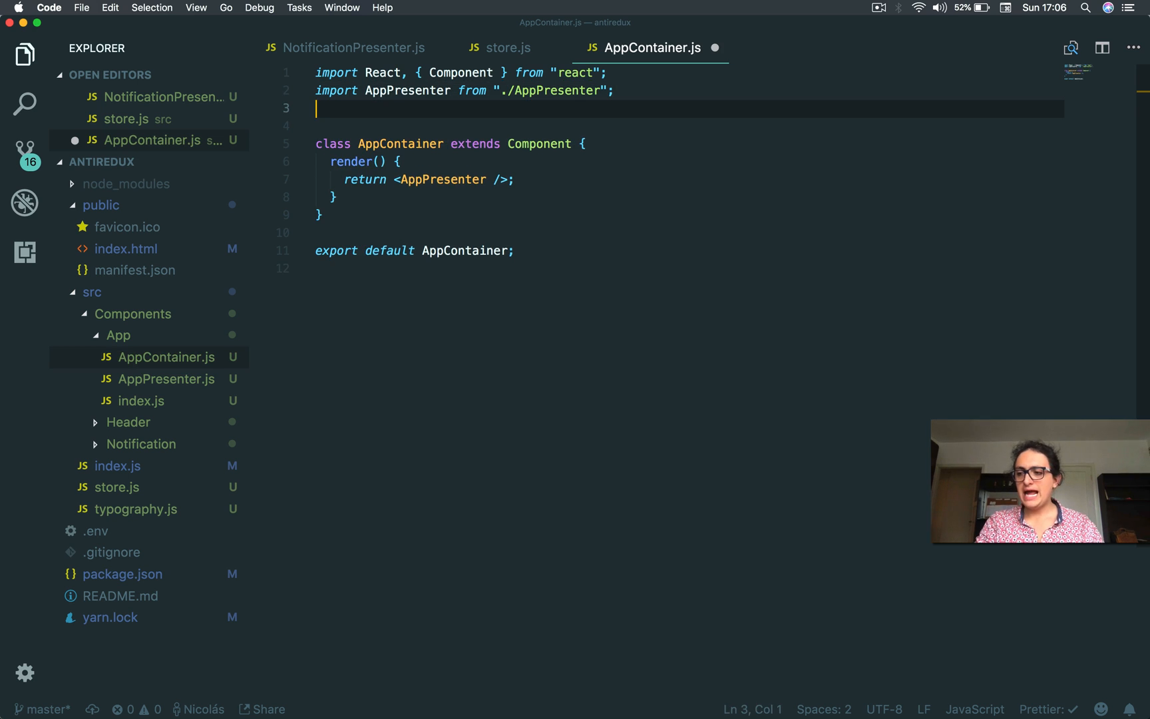
{"action": "type", "text": "import Store from \"store\";"}
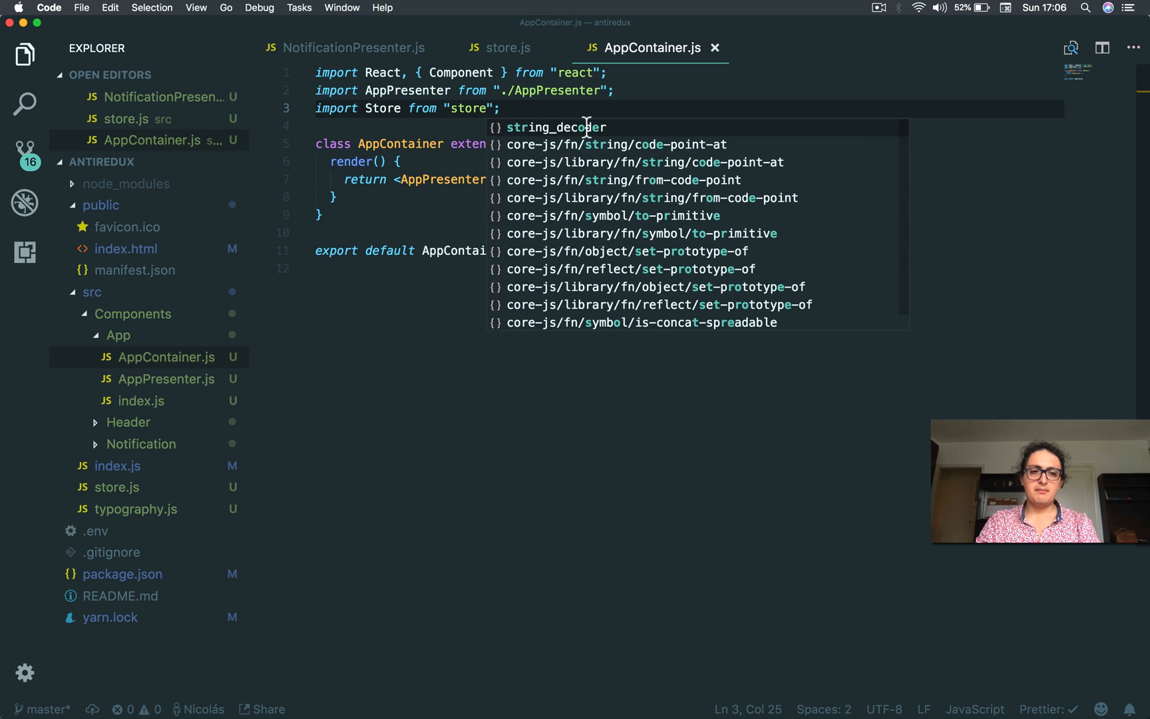
{"action": "key", "text": "Escape"}
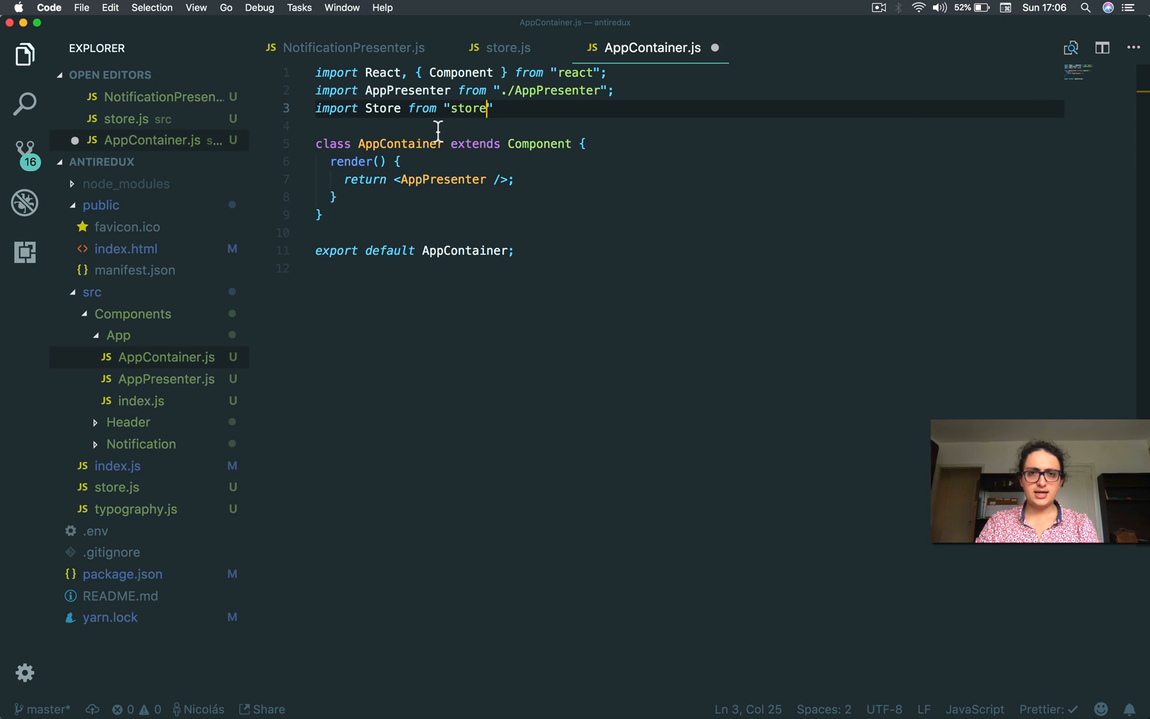
{"action": "left_click", "coordinate": [93, 531]}
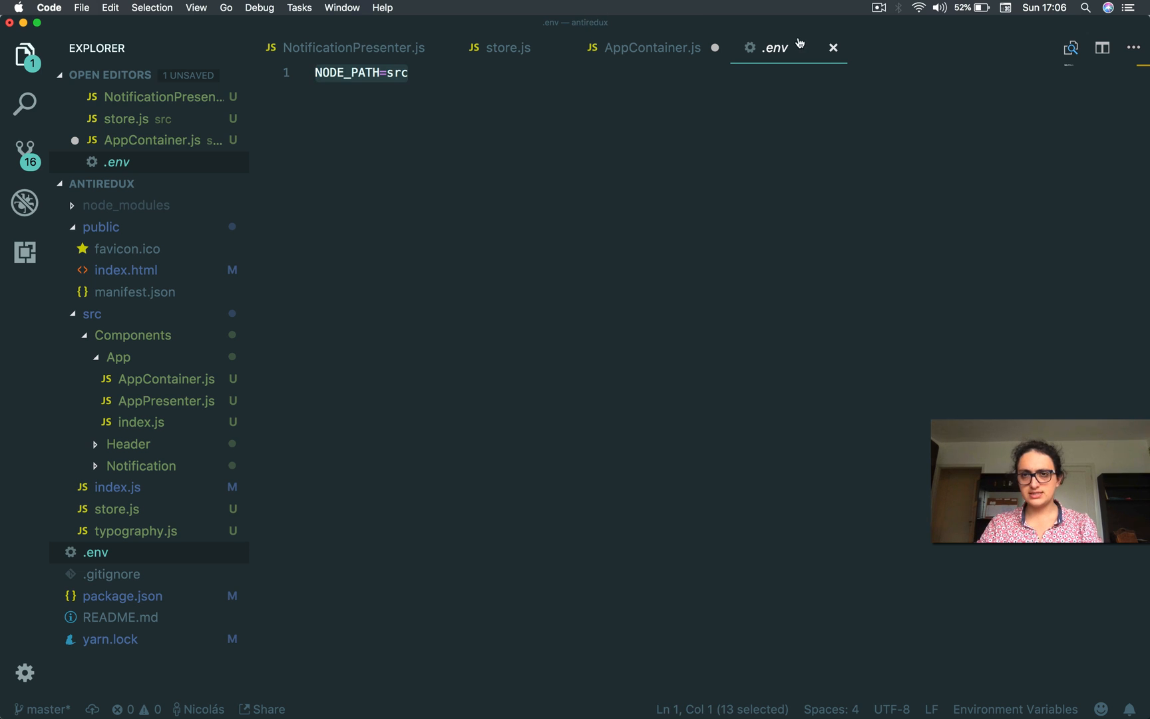
Step: Return to AppContainer.js and delete <AppPresenter /> from the render return
{"action": "left_click", "coordinate": [648, 47]}
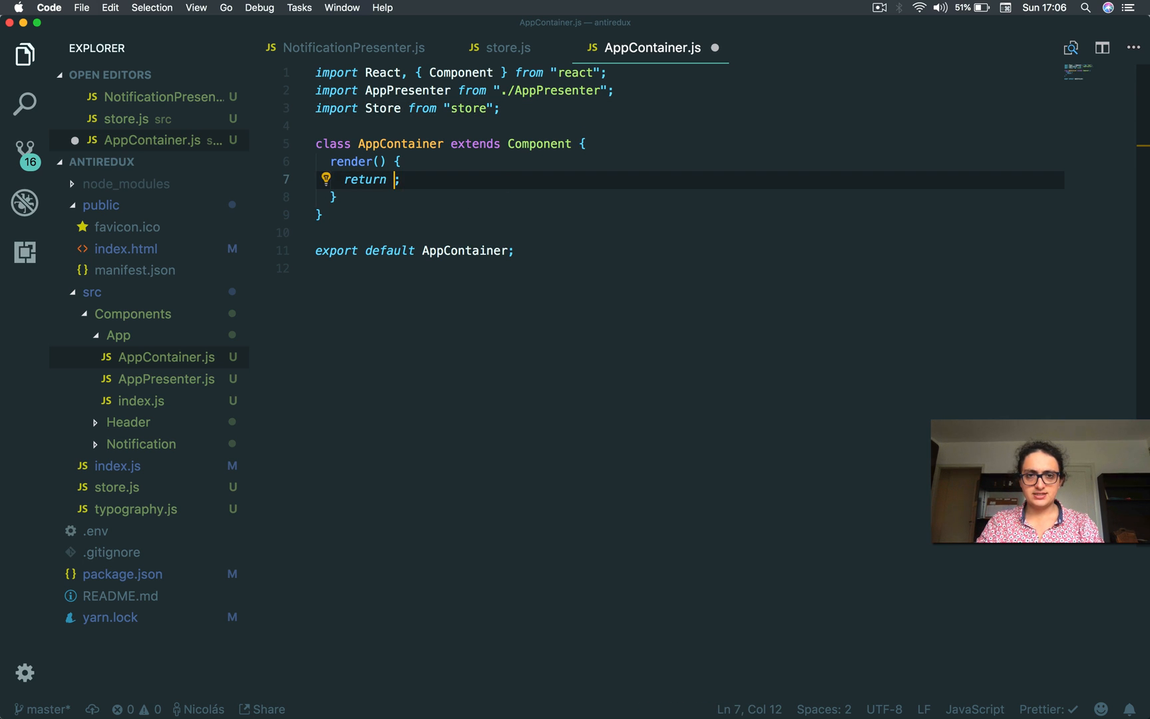
Step: Return '<Store.Provider><AppPresenter /></Store.Provider>' from AppContainer, then open App/index.js
{"action": "type", "text": "<S"}
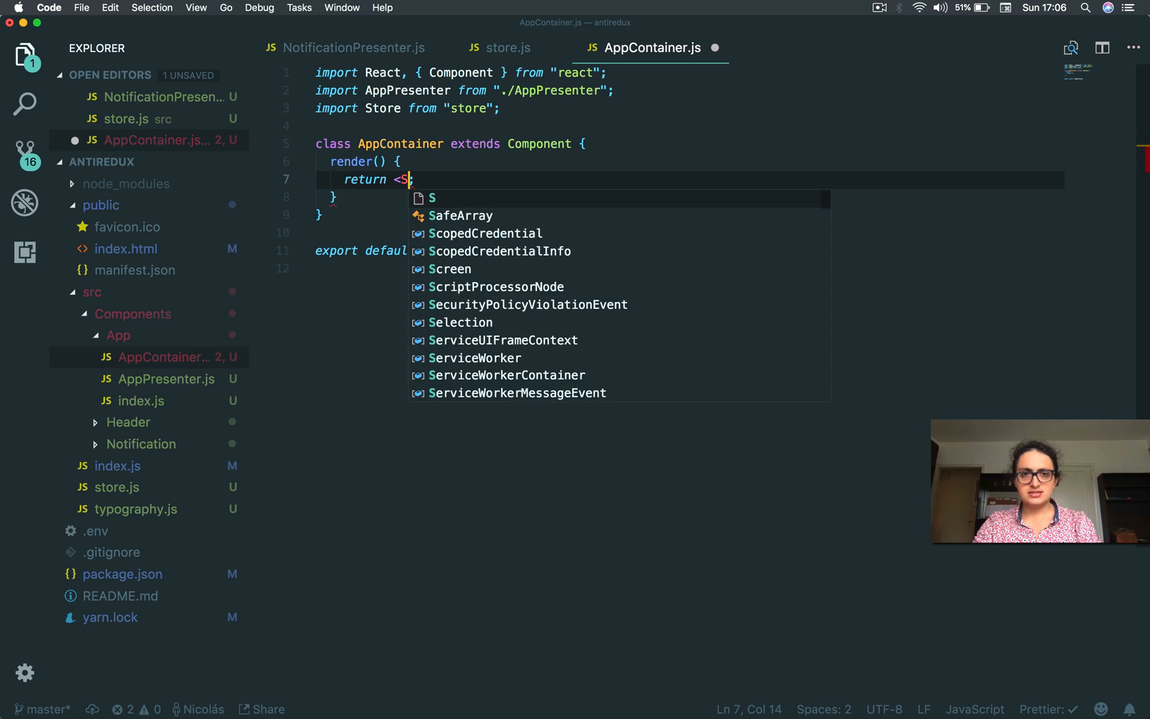
{"action": "type", "text": "tore."}
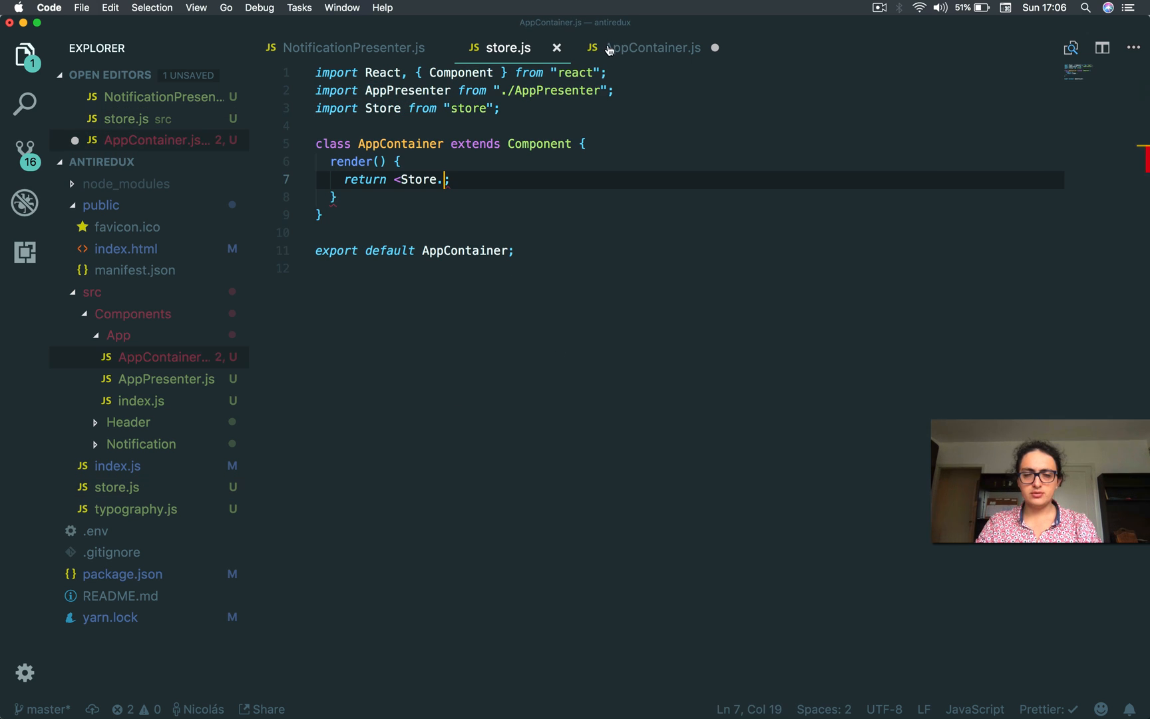
{"action": "type", "text": "Provider"}
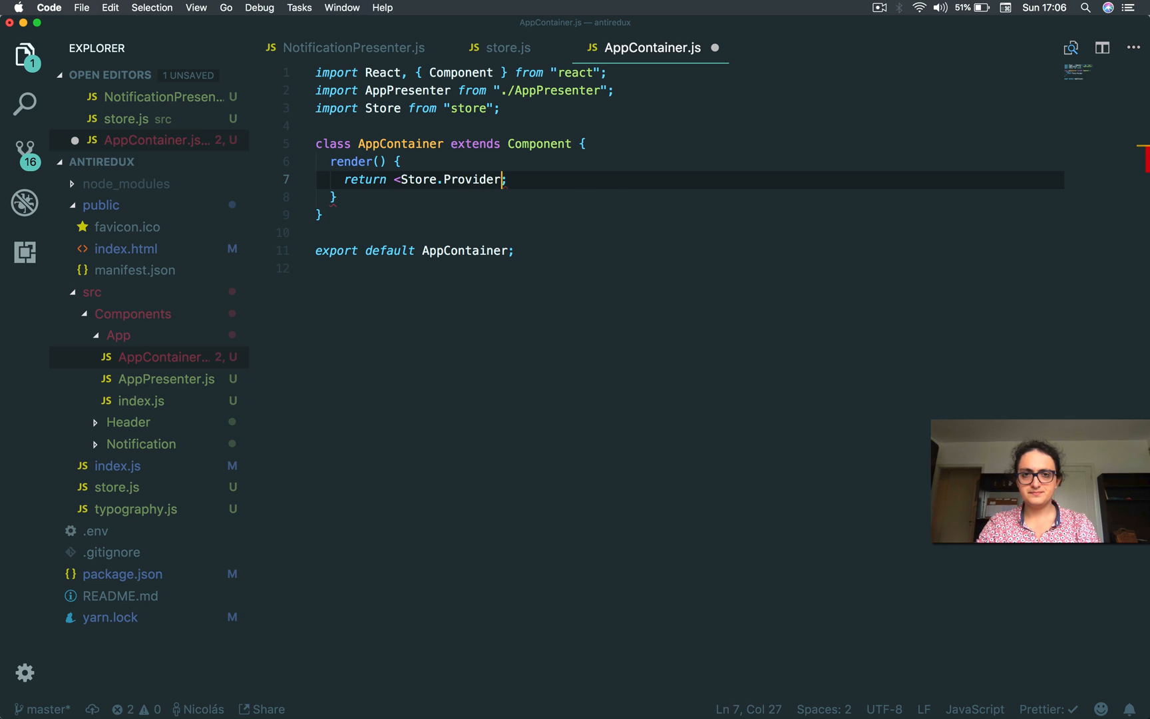
{"action": "type", "text": "><AppPresenter /></Store.Provider>;"}
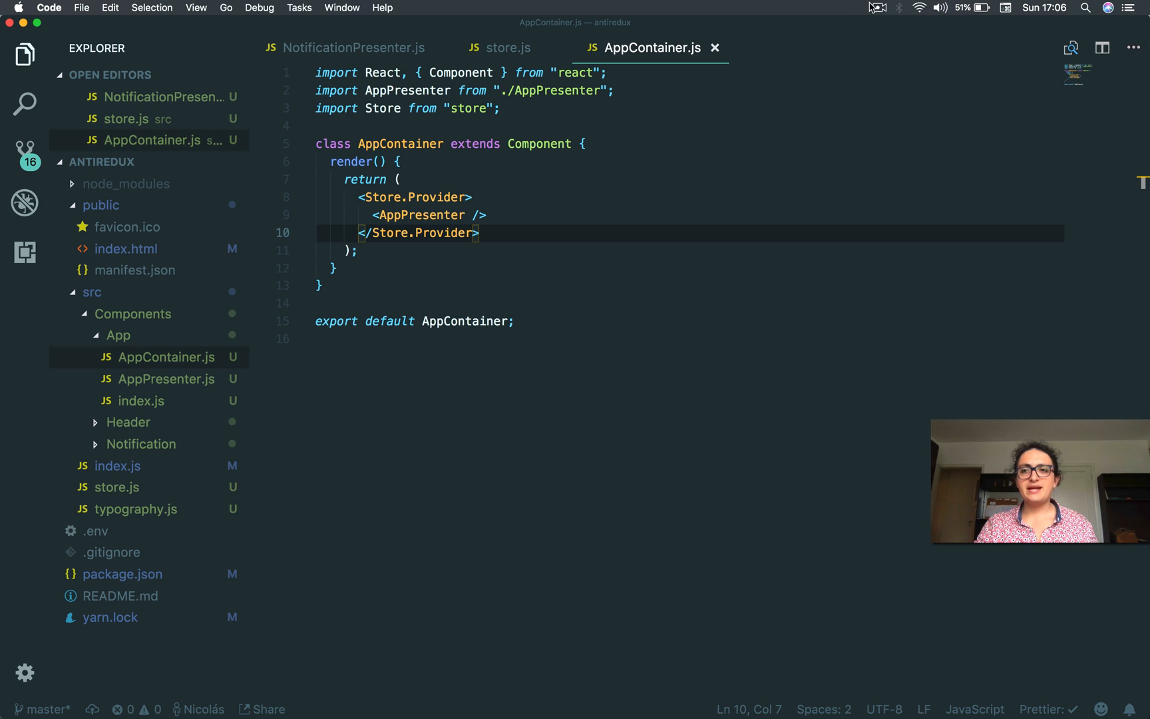
{"action": "left_click", "coordinate": [473, 197]}
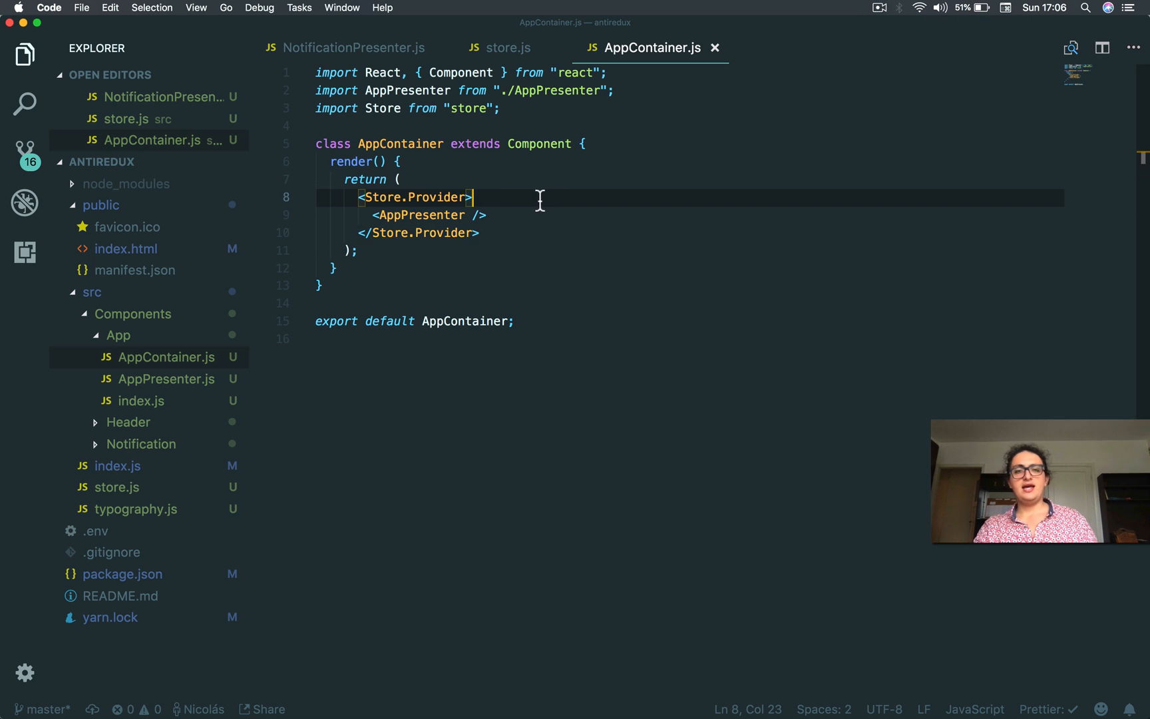
{"action": "left_click", "coordinate": [373, 215]}
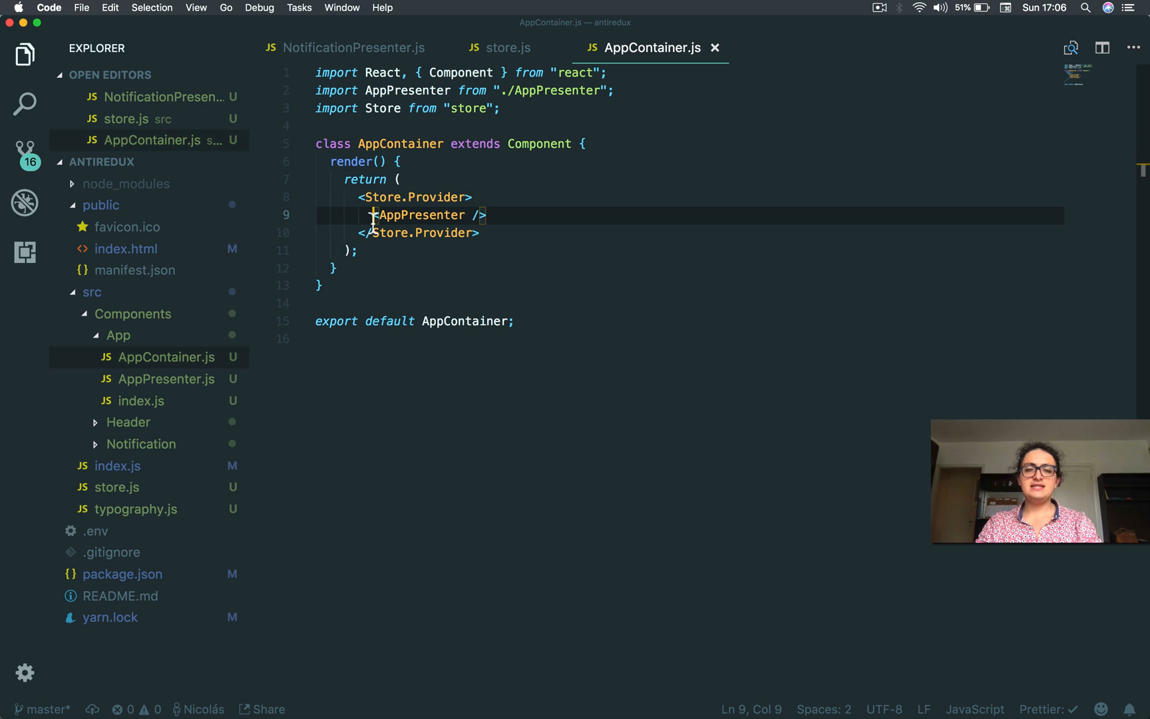
{"action": "left_click", "coordinate": [141, 415]}
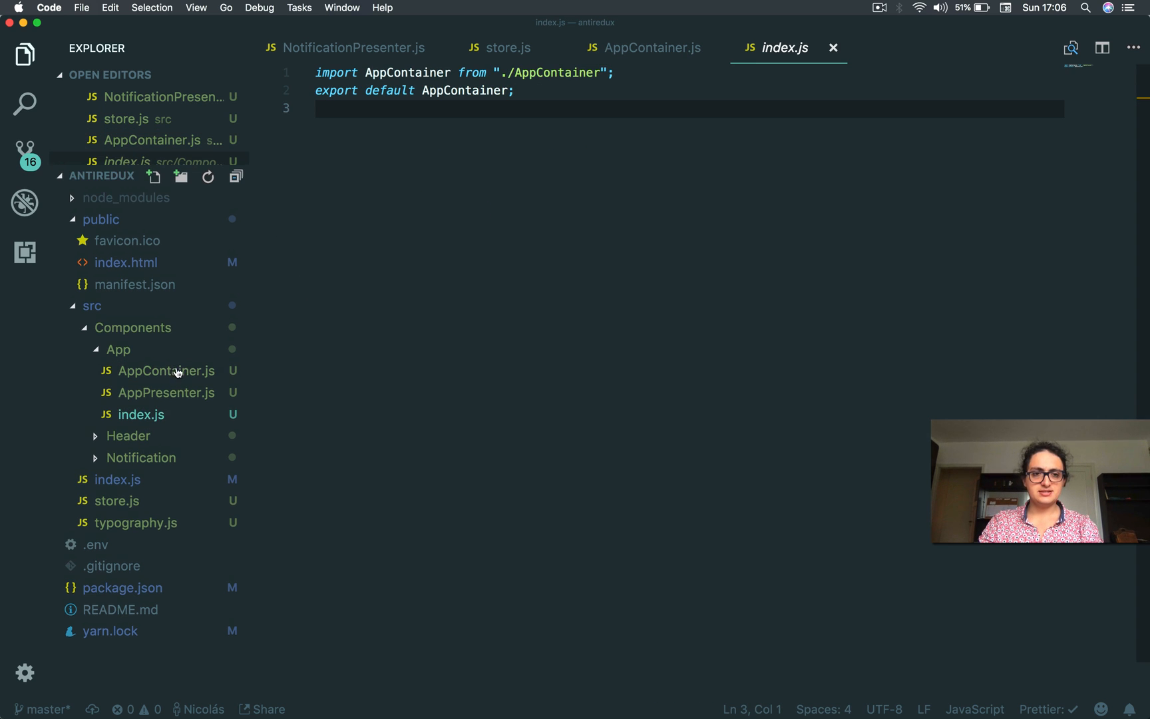
Step: Review AppPresenter.js, return to AppContainer.js, and collapse the App folder
{"action": "left_click", "coordinate": [166, 393]}
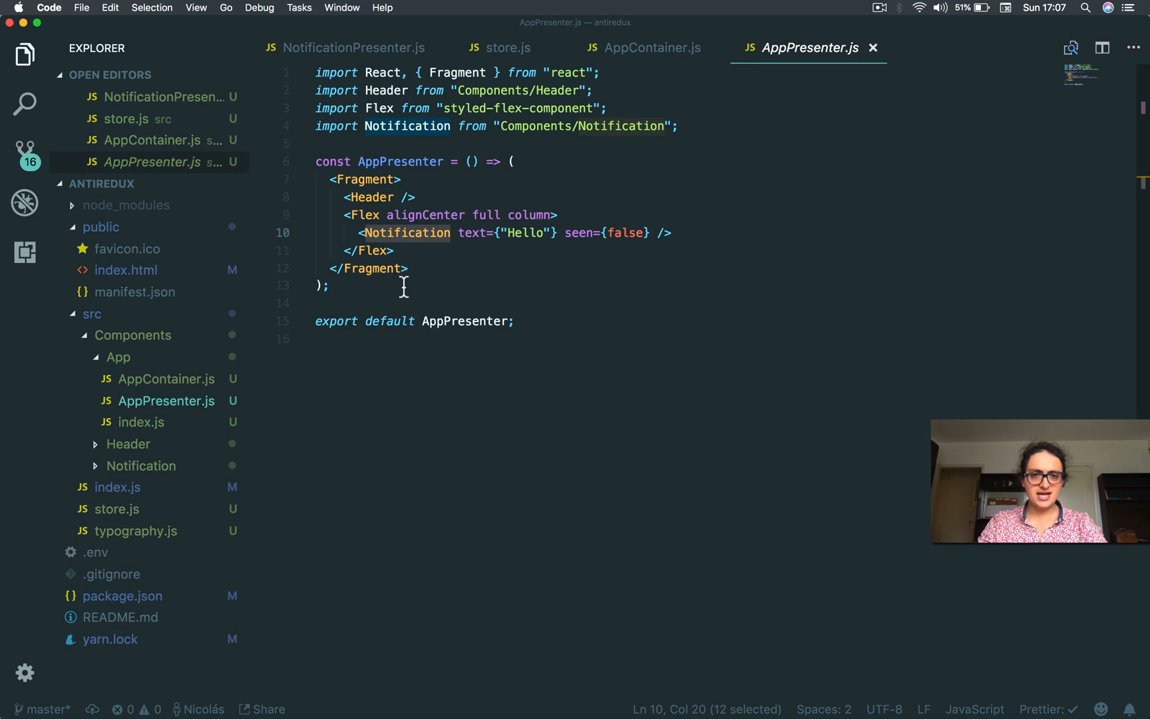
{"action": "mouse_move", "coordinate": [660, 68]}
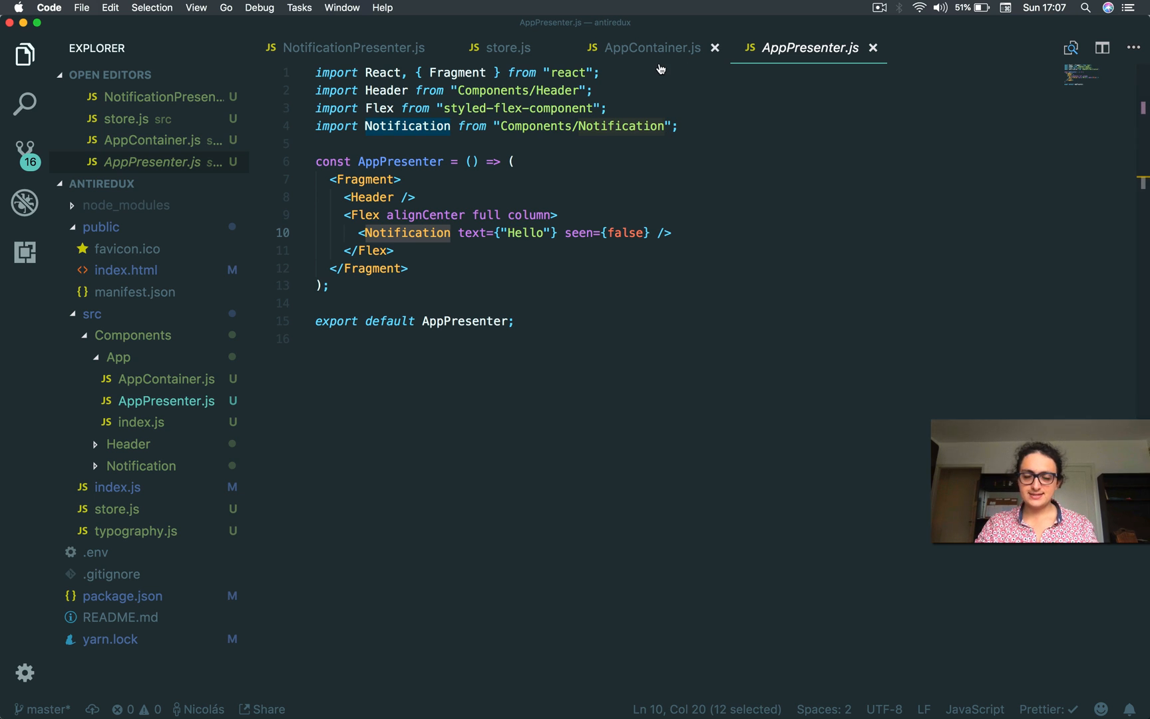
{"action": "left_click", "coordinate": [648, 48]}
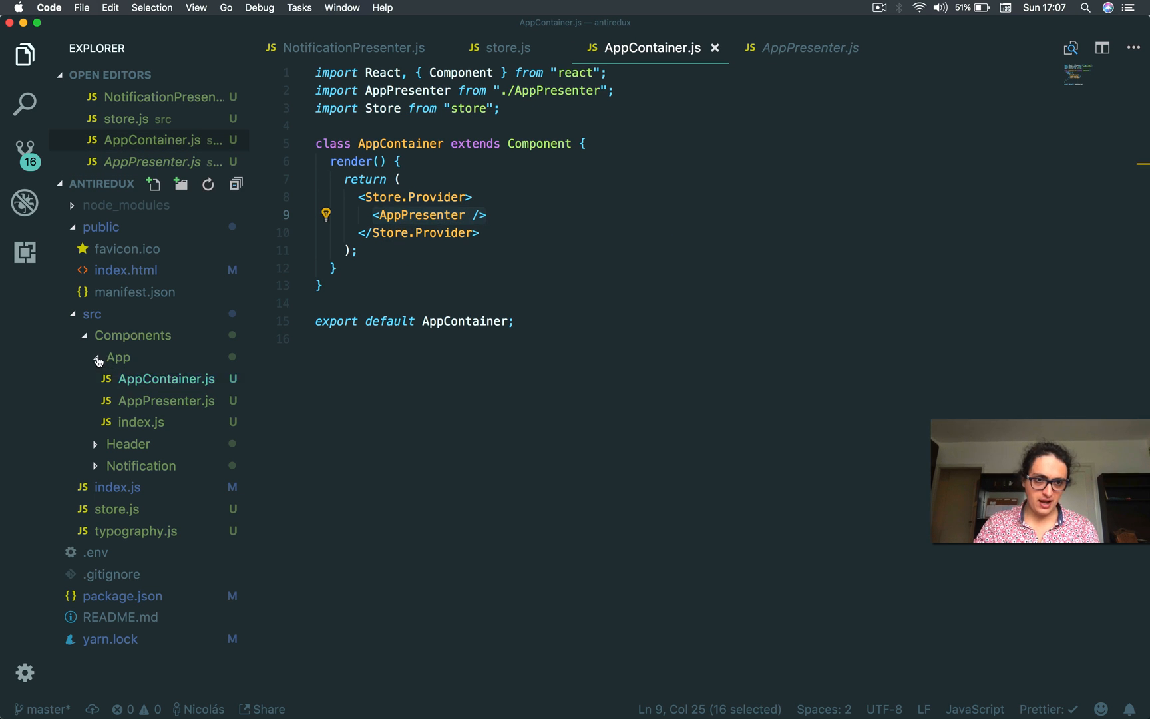
{"action": "left_click", "coordinate": [118, 357]}
{"action": "type", "text": "../../"}
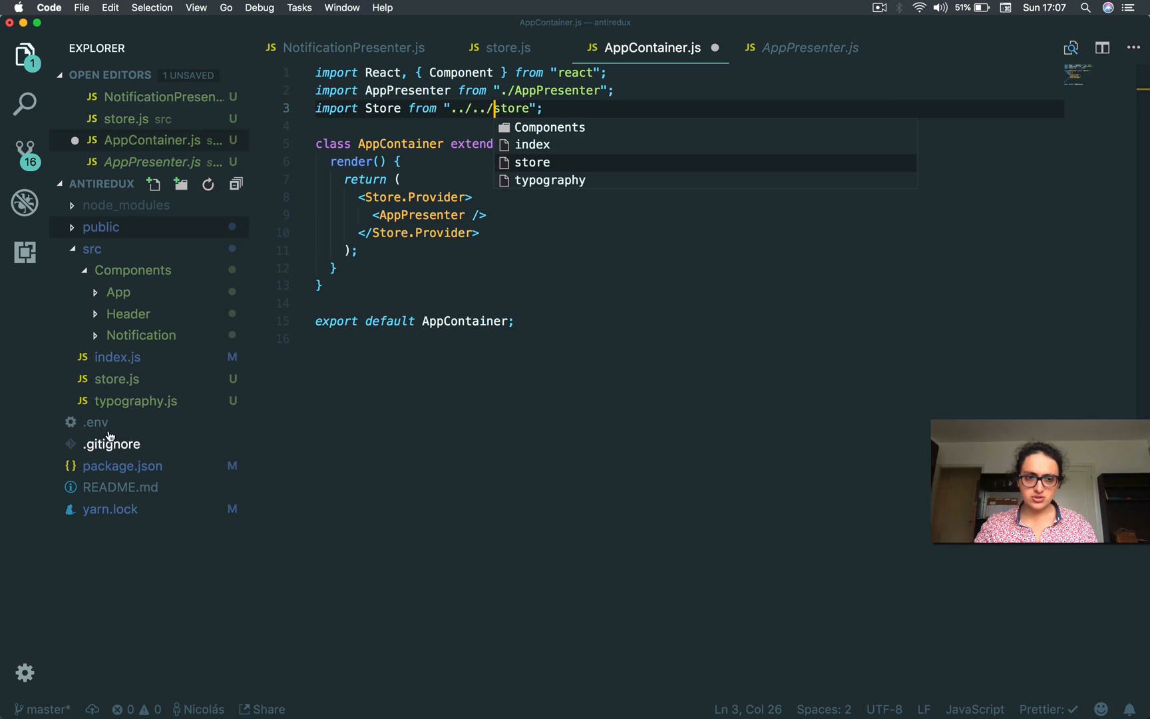
Step: Look over src/index.js, then bring the store.js tab back up
{"action": "left_click", "coordinate": [95, 422]}
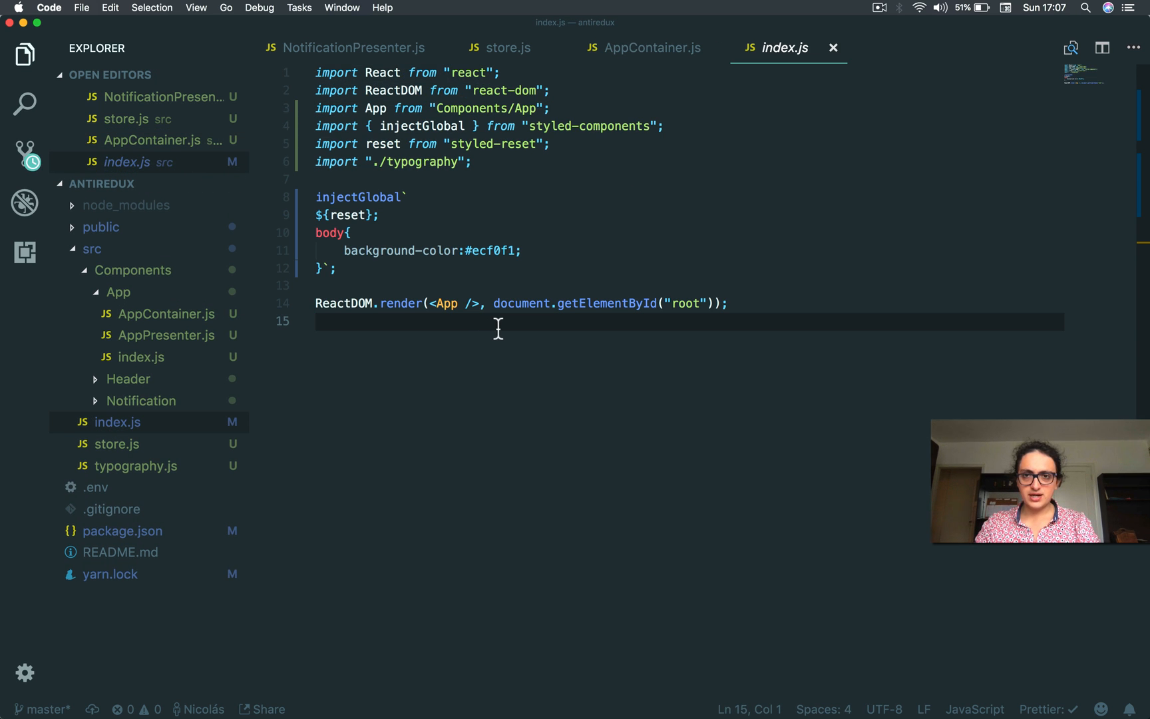
{"action": "left_click", "coordinate": [498, 48]}
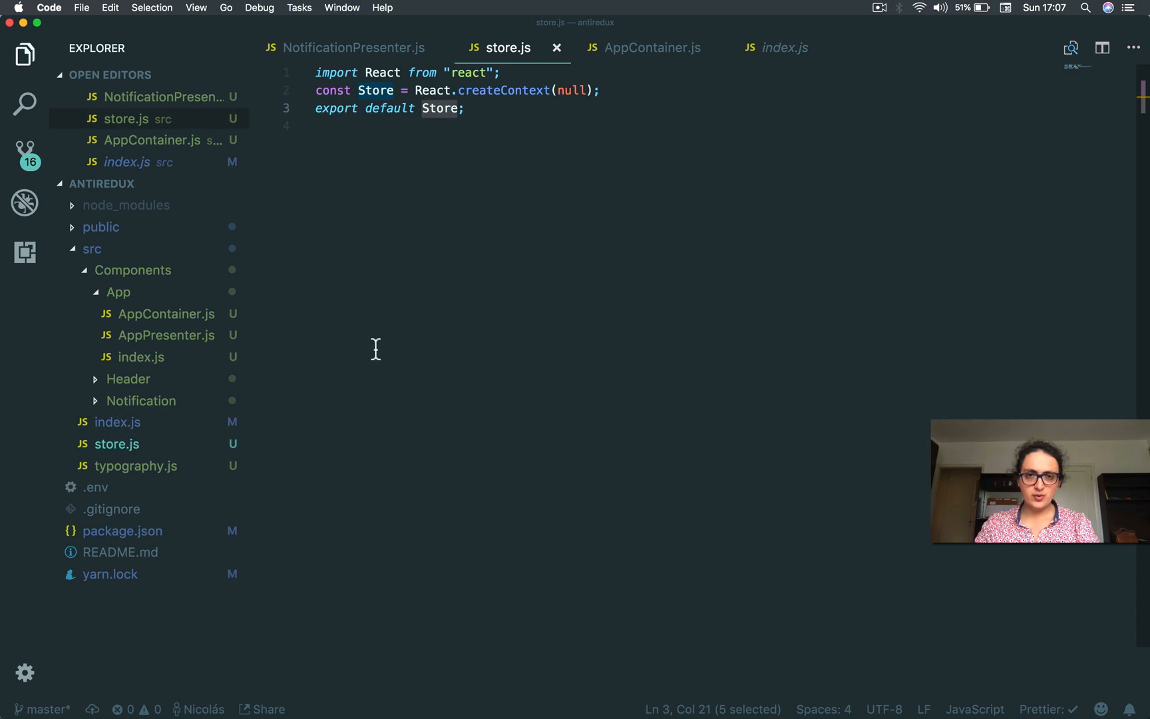